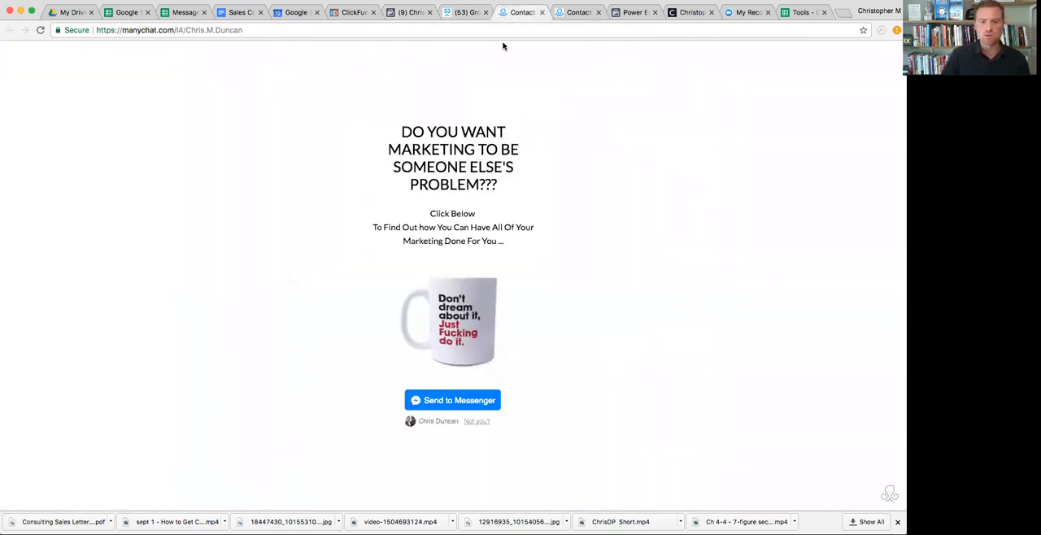
pyautogui.moveTo(345, 238)
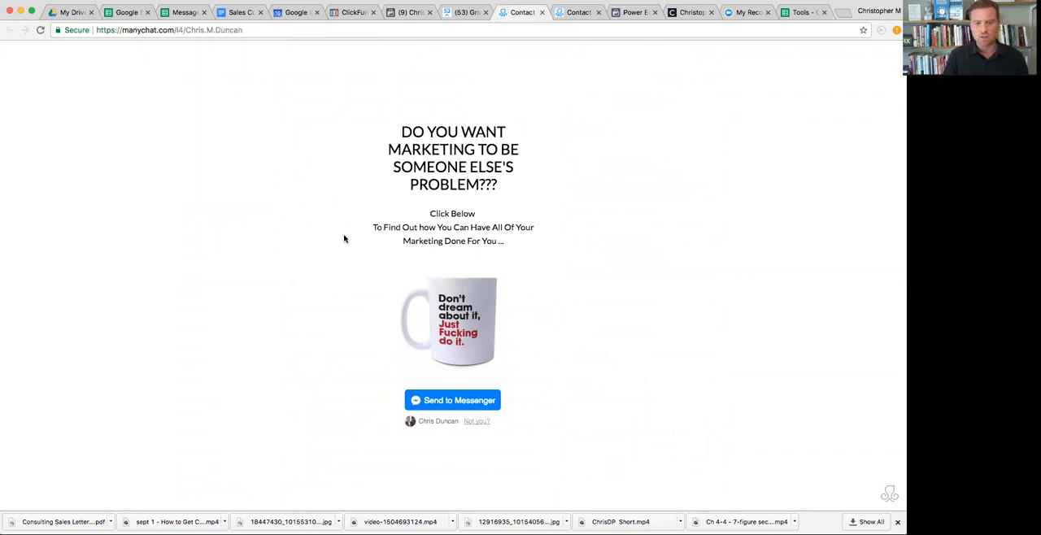
pyautogui.moveTo(433, 192)
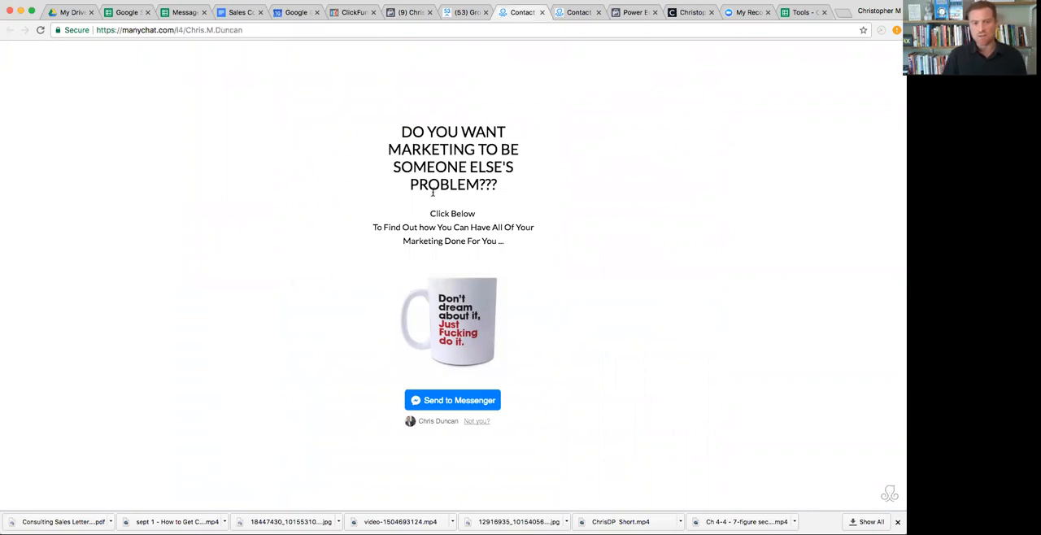
pyautogui.moveTo(529, 421)
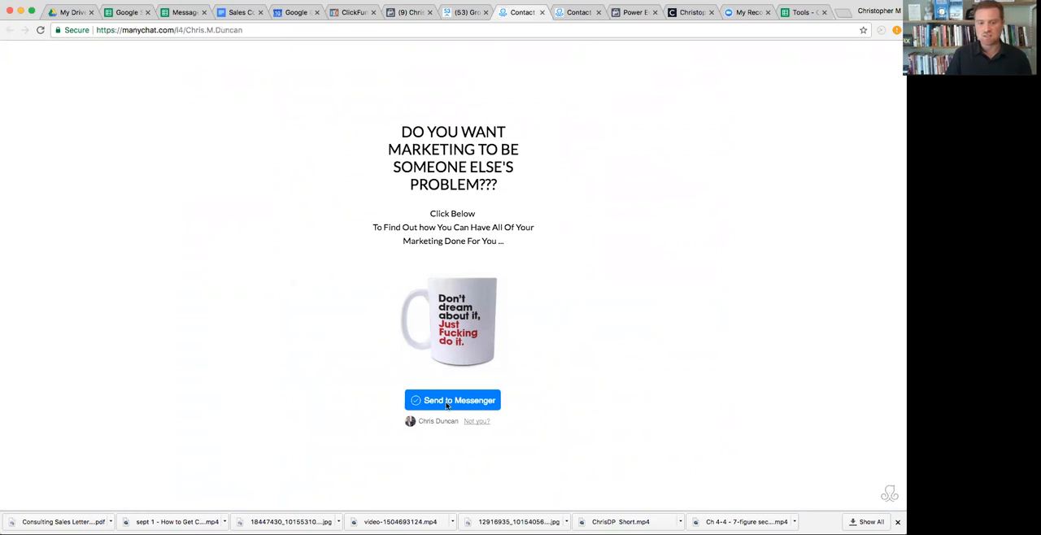
# Step: Opt in to Messenger from the mug landing page via Send to Messenger
pyautogui.click(453, 400)
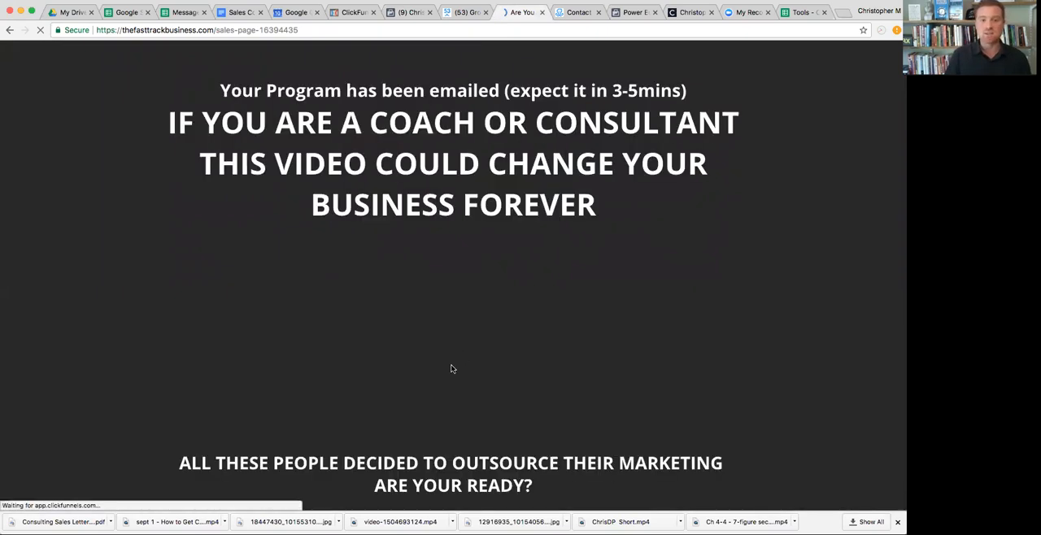
# Step: Scroll the coaching sales page and start, then stop, its testimonial video
pyautogui.scroll(-3)
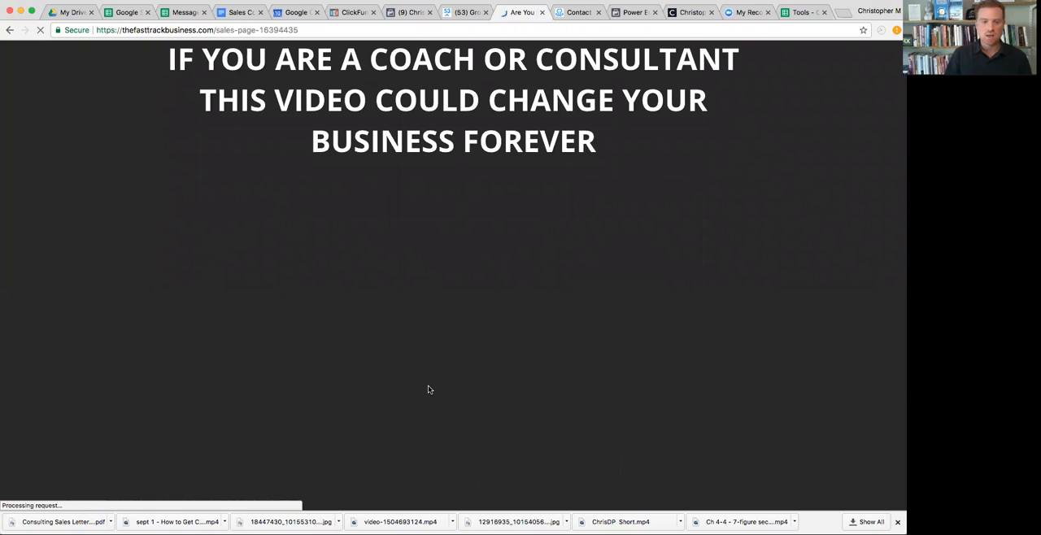
pyautogui.scroll(-3)
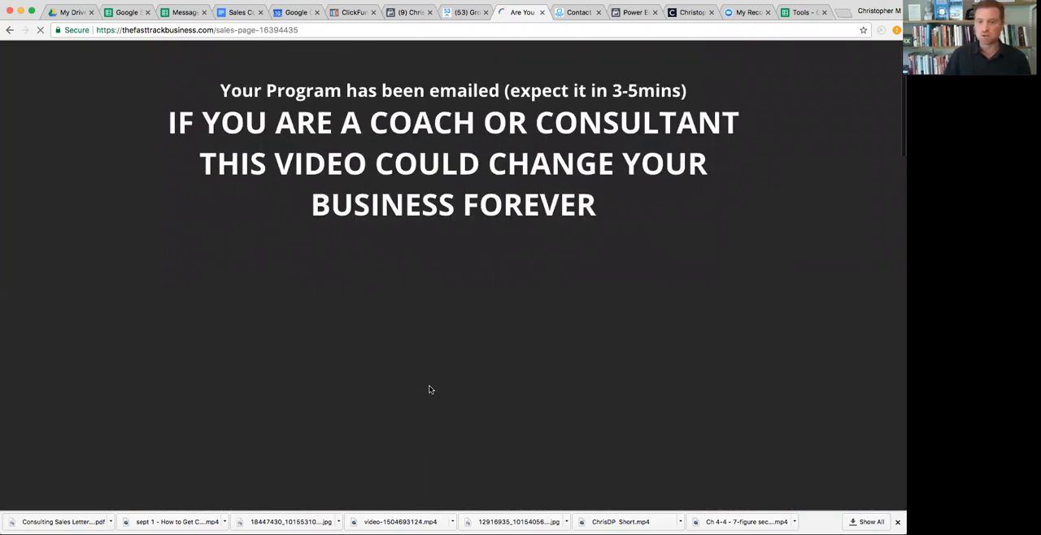
pyautogui.scroll(-3)
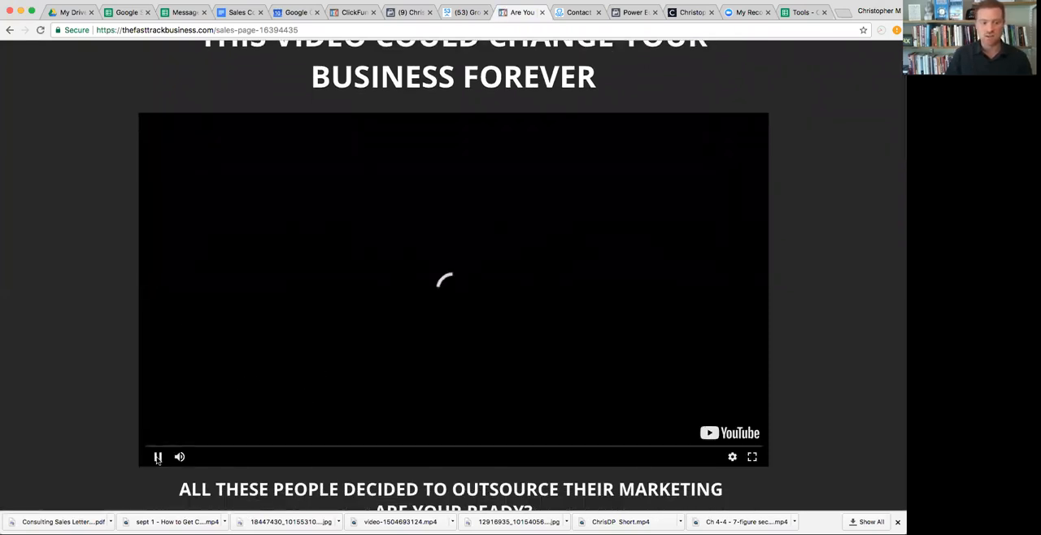
pyautogui.click(158, 455)
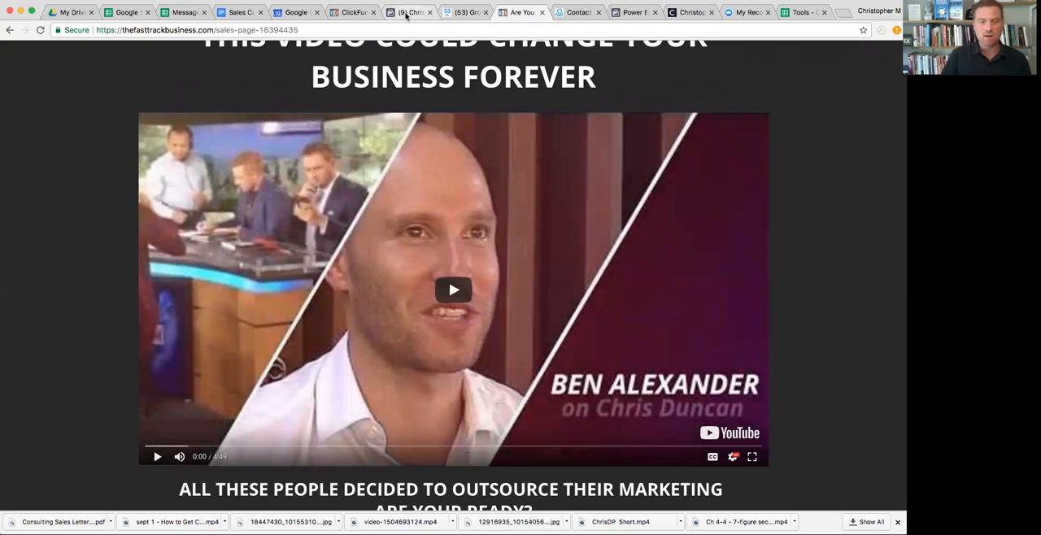
pyautogui.click(413, 13)
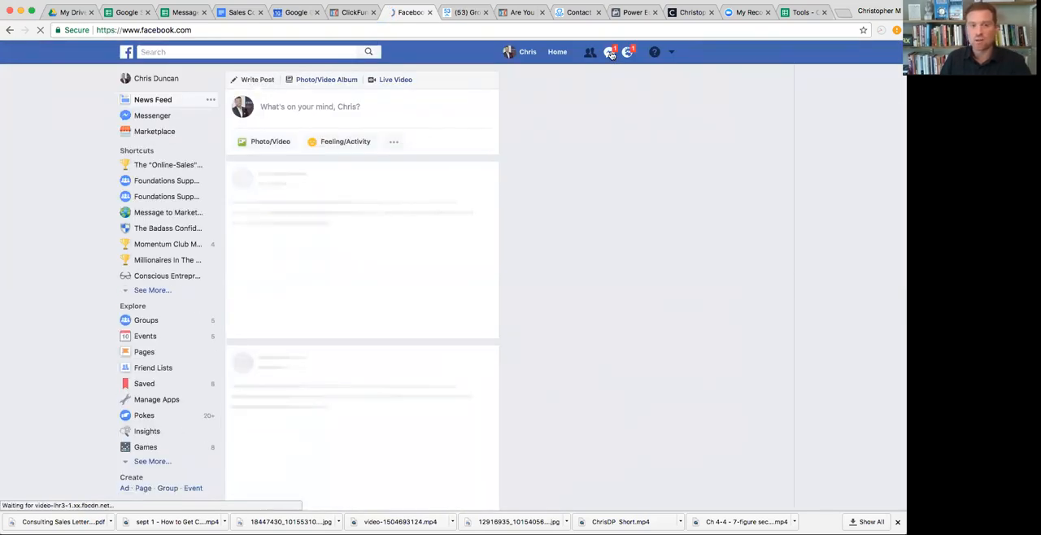
# Step: In the page's bot chat, request the blog link and the Get More Clients checklist
pyautogui.click(611, 52)
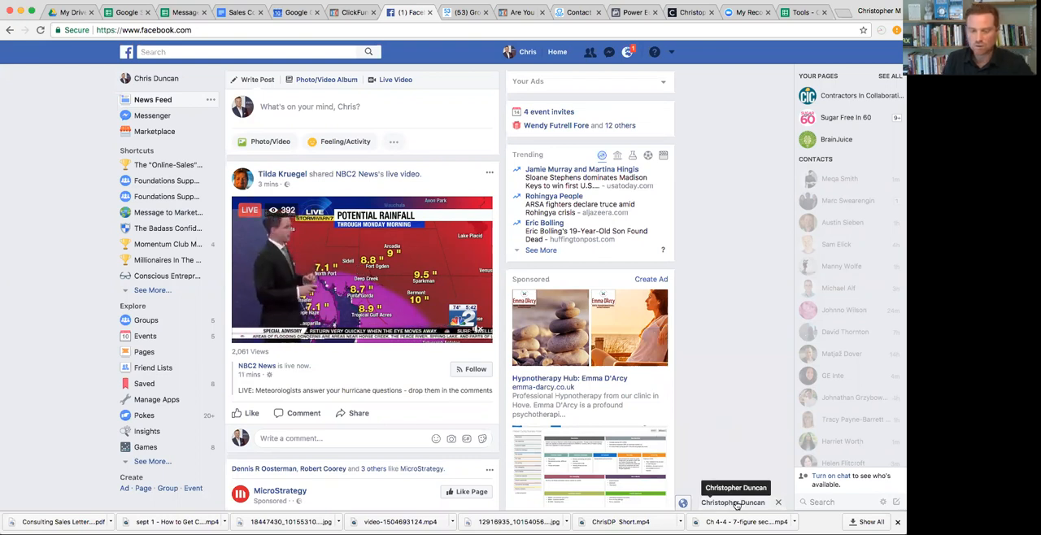
pyautogui.click(732, 501)
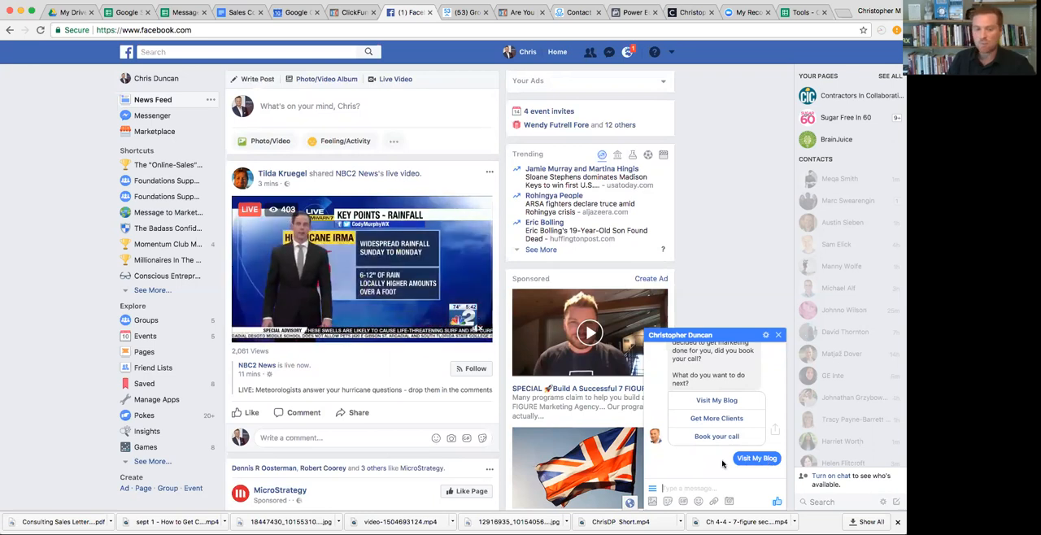
pyautogui.click(757, 458)
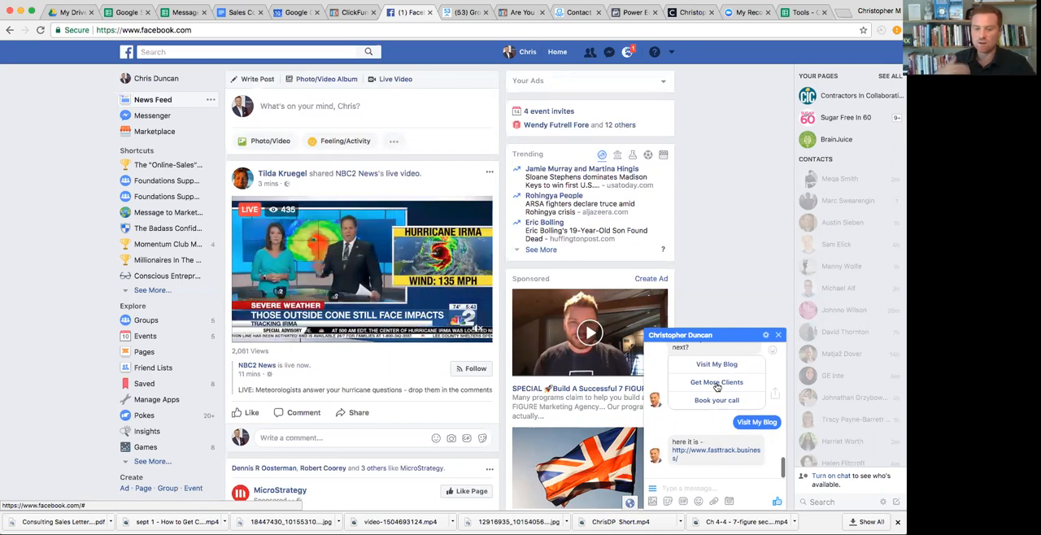
pyautogui.click(716, 382)
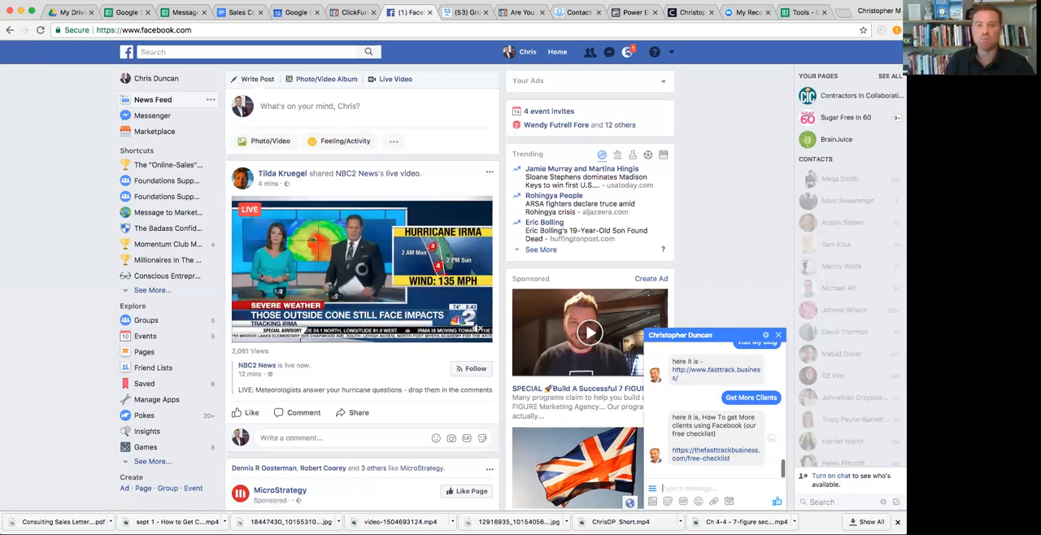
# Step: Switch over to the free case study landing page
pyautogui.scroll(-3)
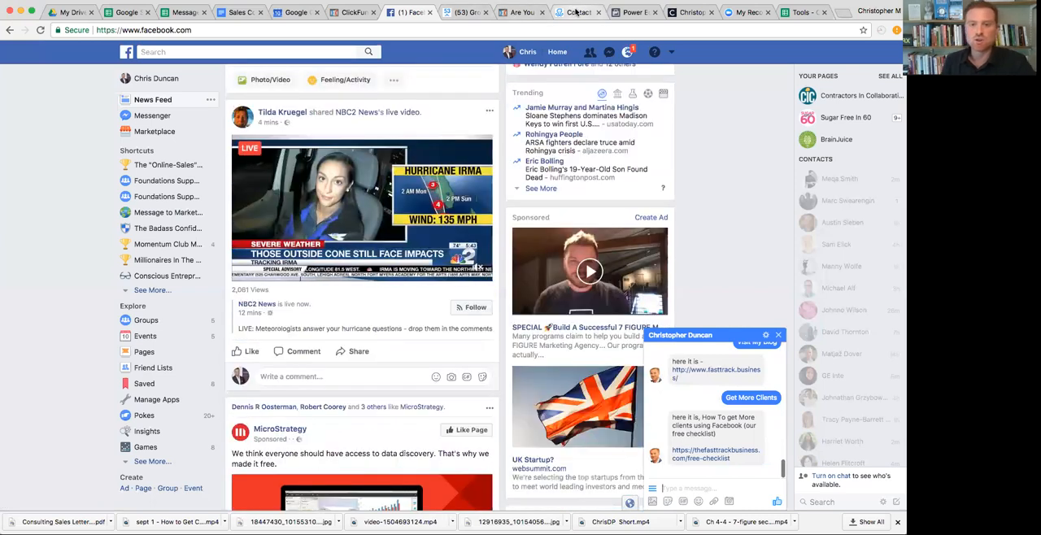
pyautogui.click(580, 11)
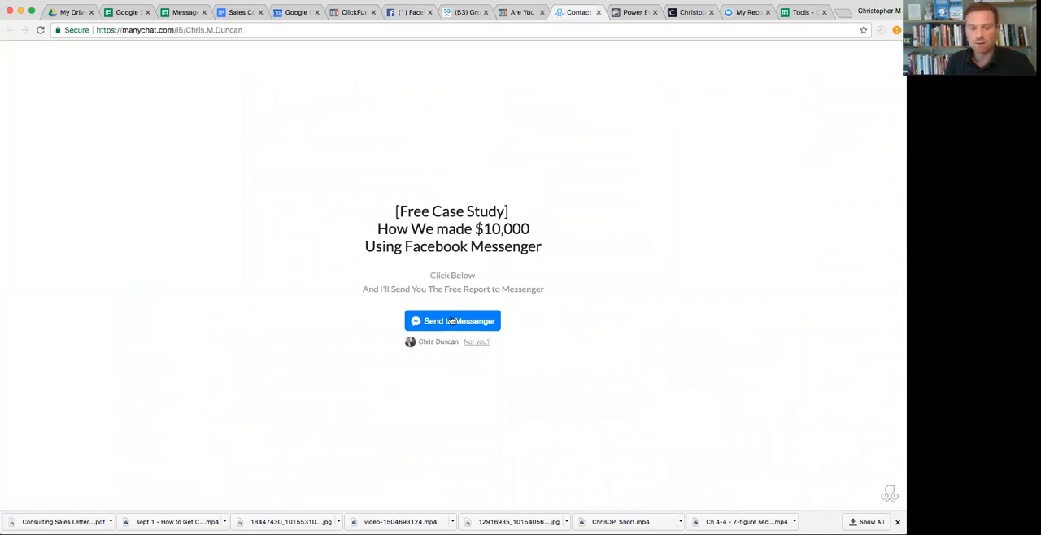
# Step: Request the $10,000 case study via Send to Messenger, reaching the full report download page
pyautogui.click(452, 321)
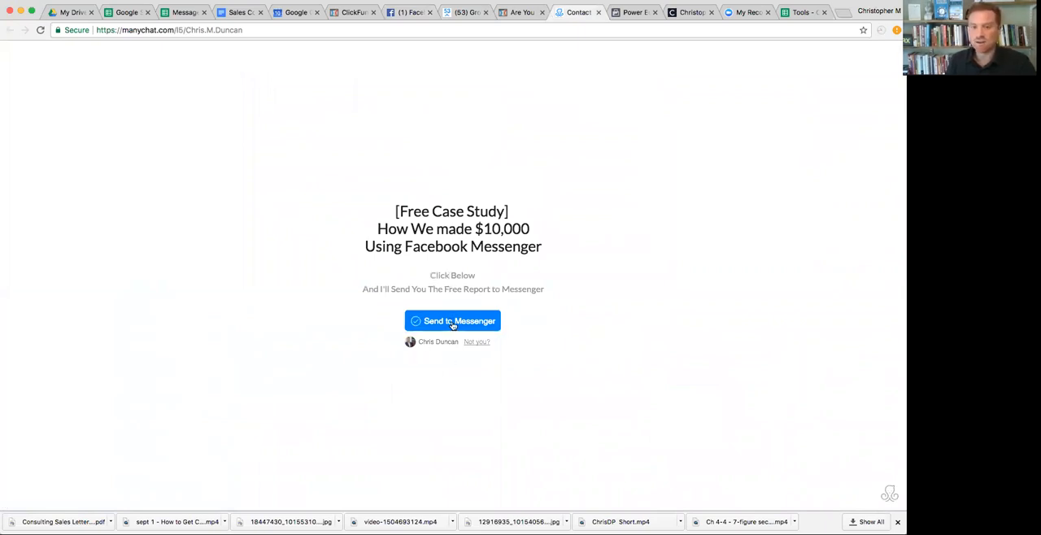
pyautogui.click(452, 321)
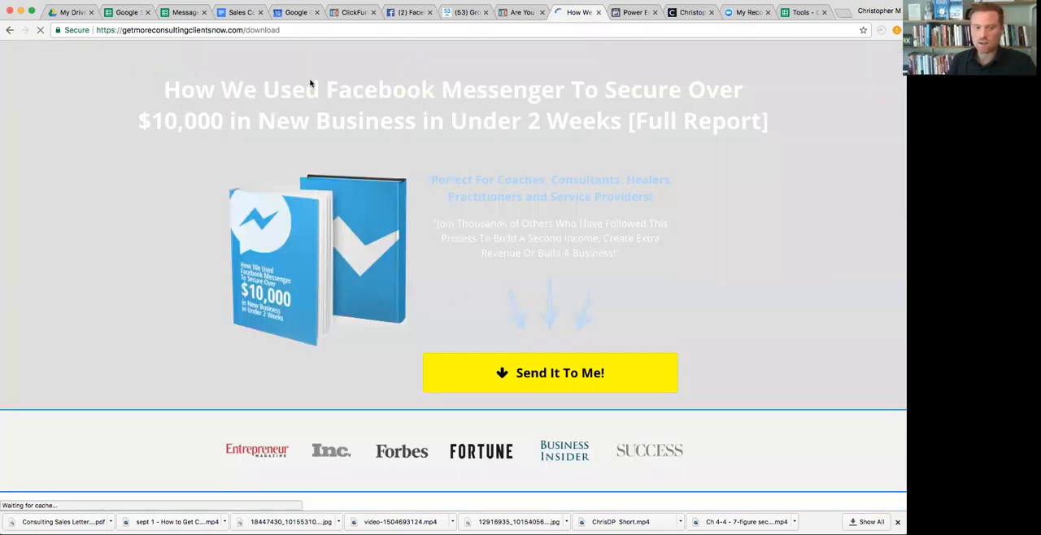
pyautogui.moveTo(807, 361)
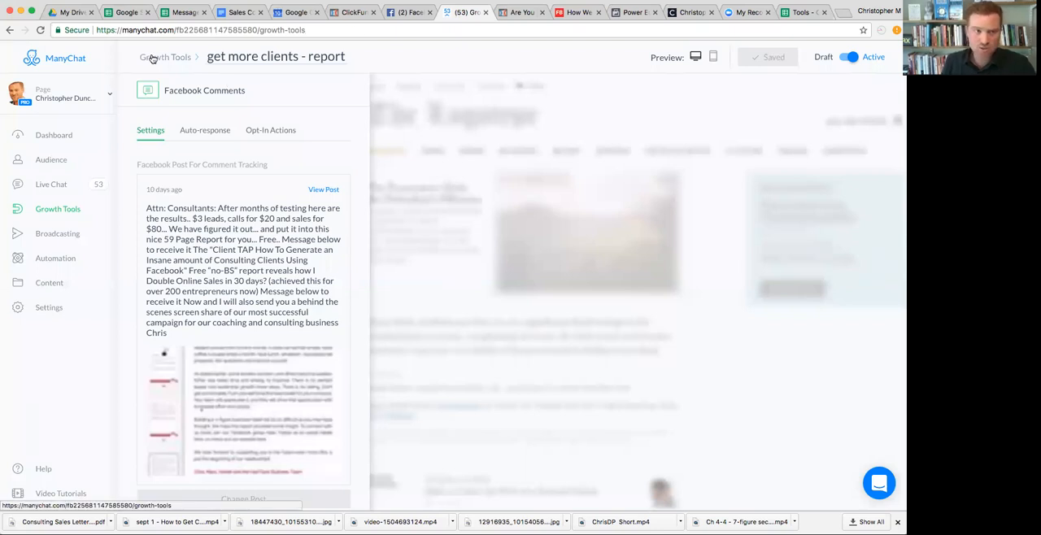
# Step: Return to the Growth Tools list with opt-in stats, then go back to the Facebook feed
pyautogui.click(166, 57)
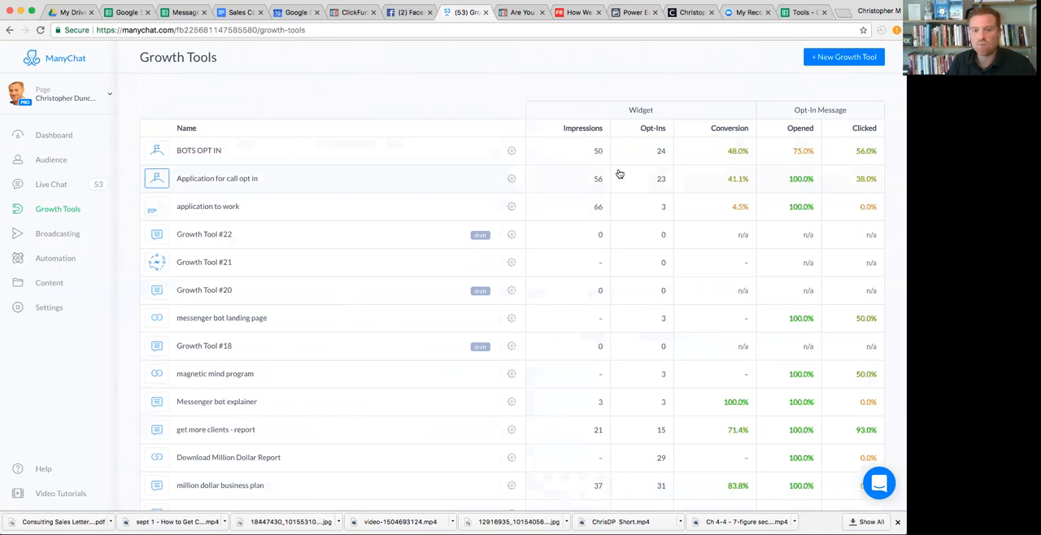
pyautogui.moveTo(603, 183)
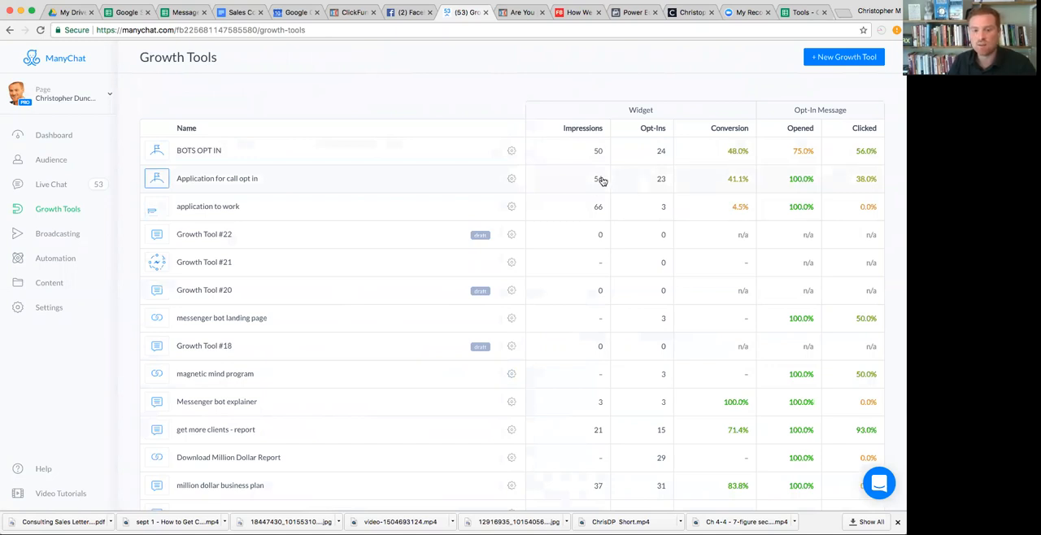
pyautogui.moveTo(765, 183)
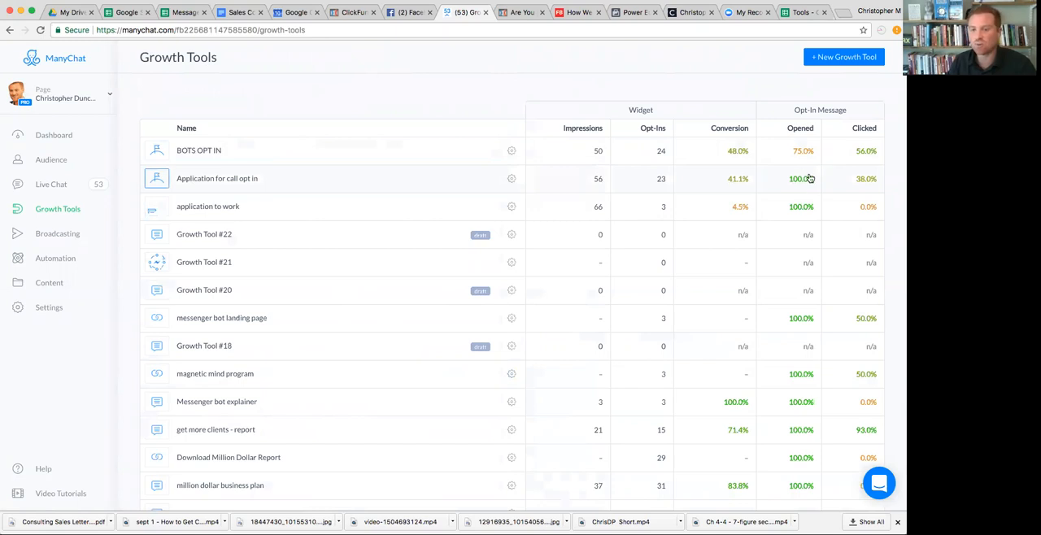
pyautogui.moveTo(760, 173)
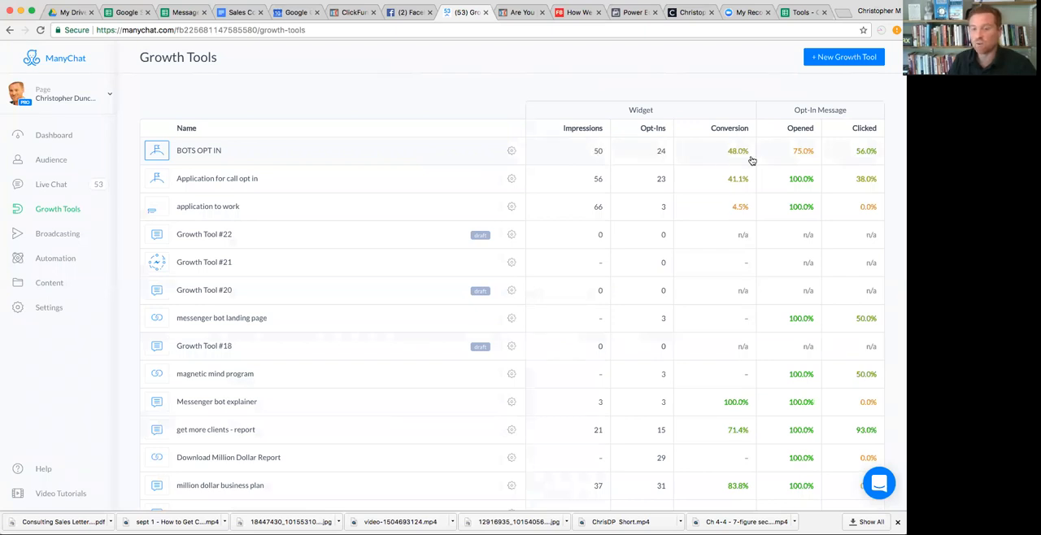
pyautogui.moveTo(813, 155)
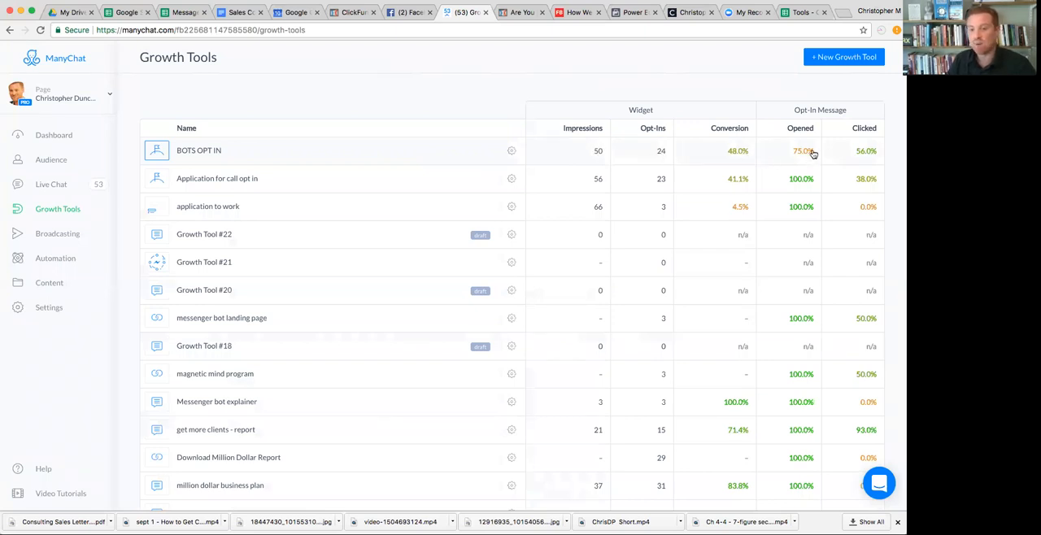
pyautogui.moveTo(796, 155)
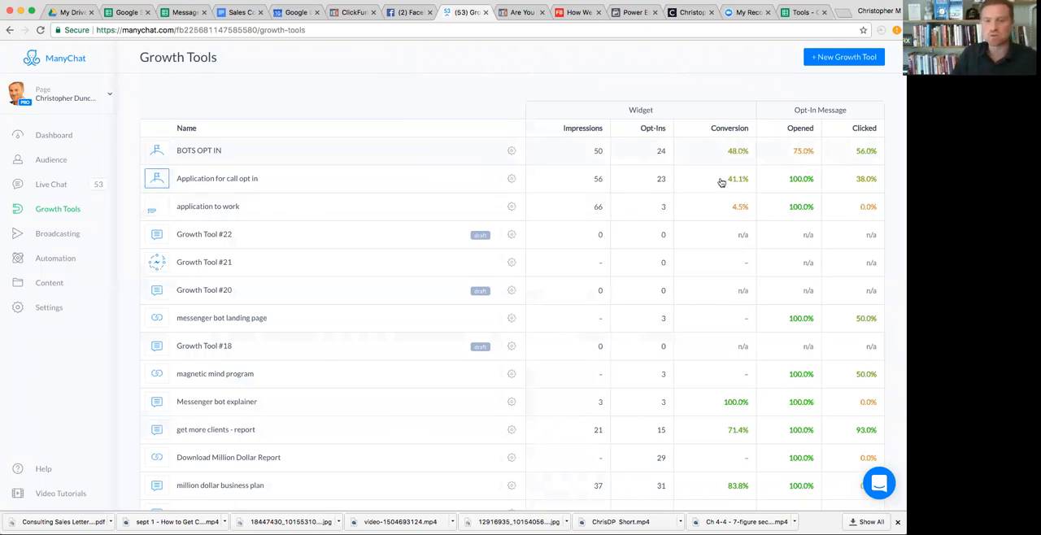
pyautogui.click(410, 12)
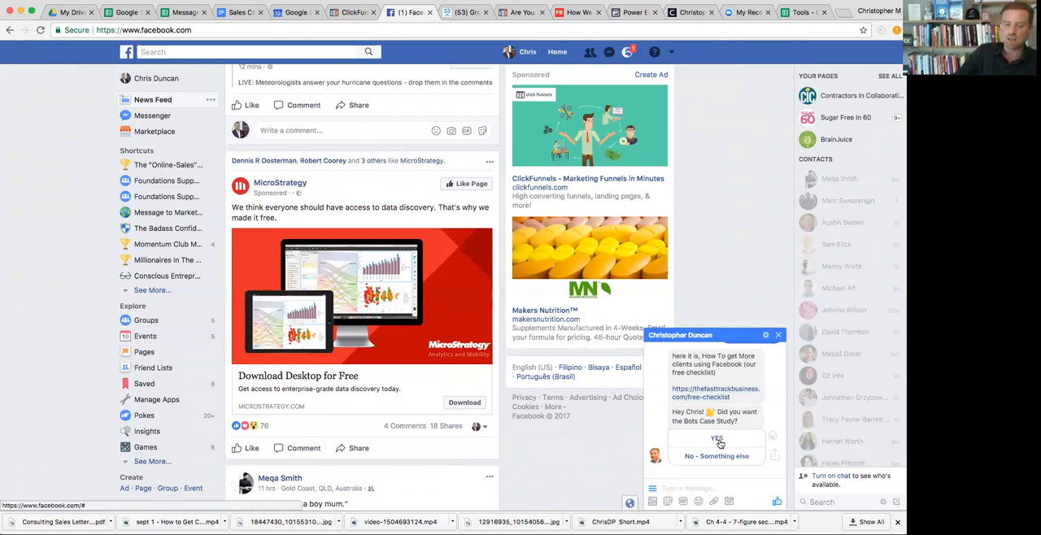
# Step: Answer YES to the Bots Case Study offer, then return to ManyChat's Growth Tools
pyautogui.click(716, 439)
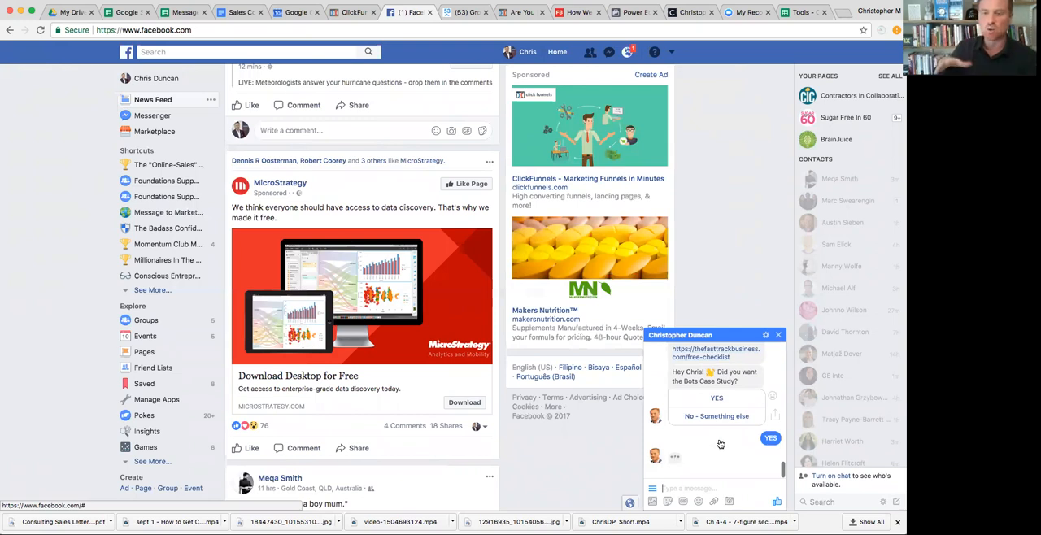
pyautogui.click(771, 437)
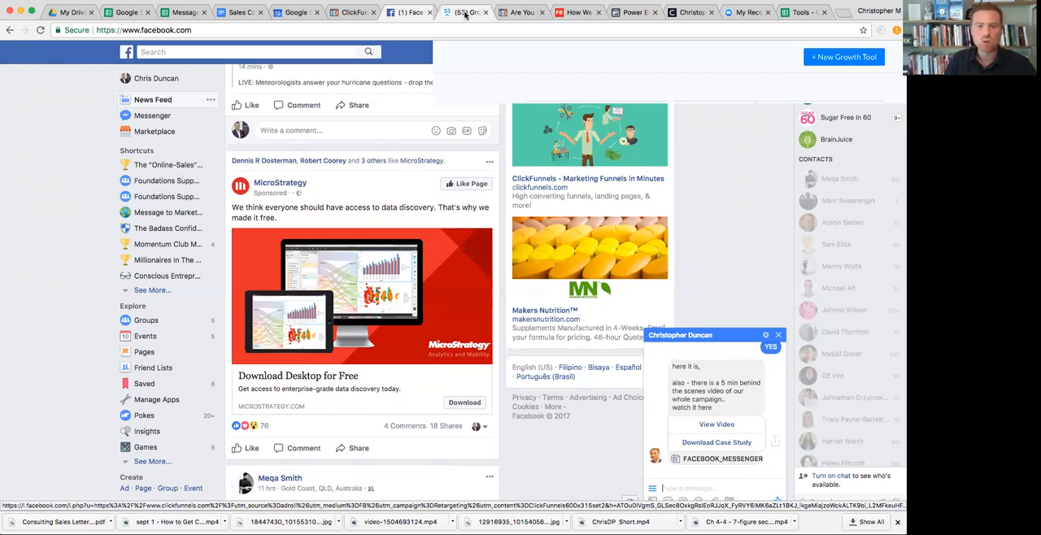
pyautogui.click(465, 11)
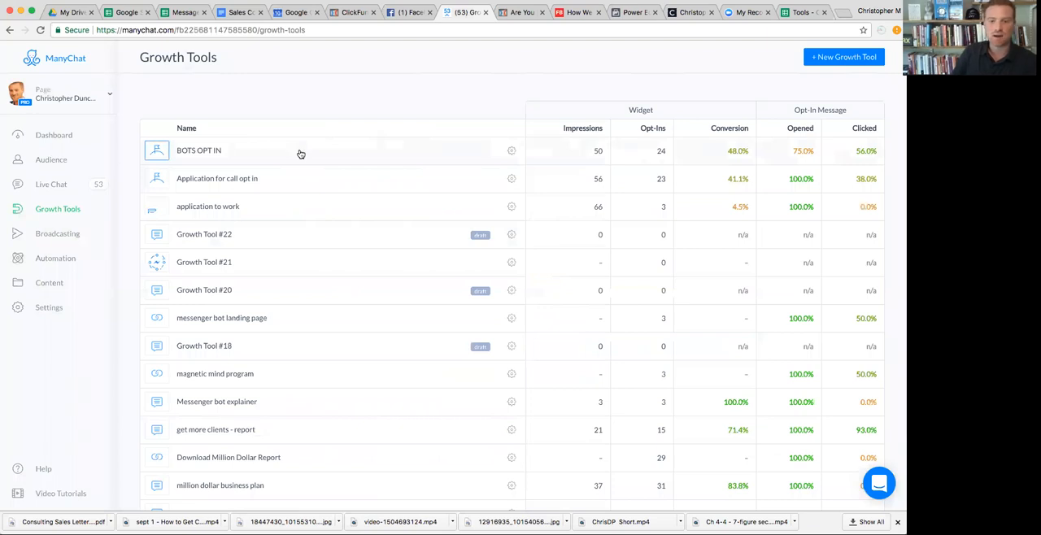
# Step: View the 'application to work' widget, then the 'million dollar business plan' comment tool
pyautogui.click(208, 205)
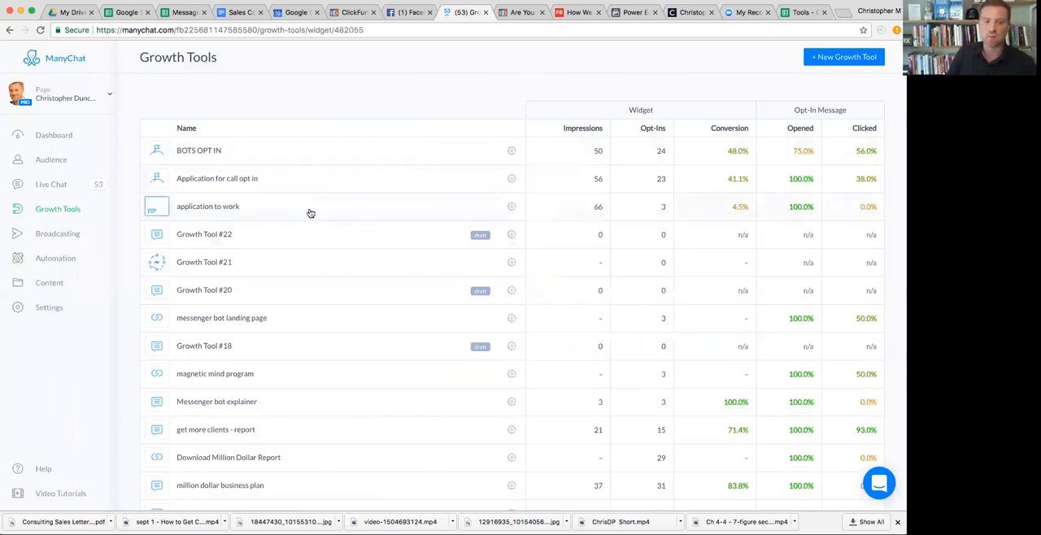
pyautogui.click(209, 205)
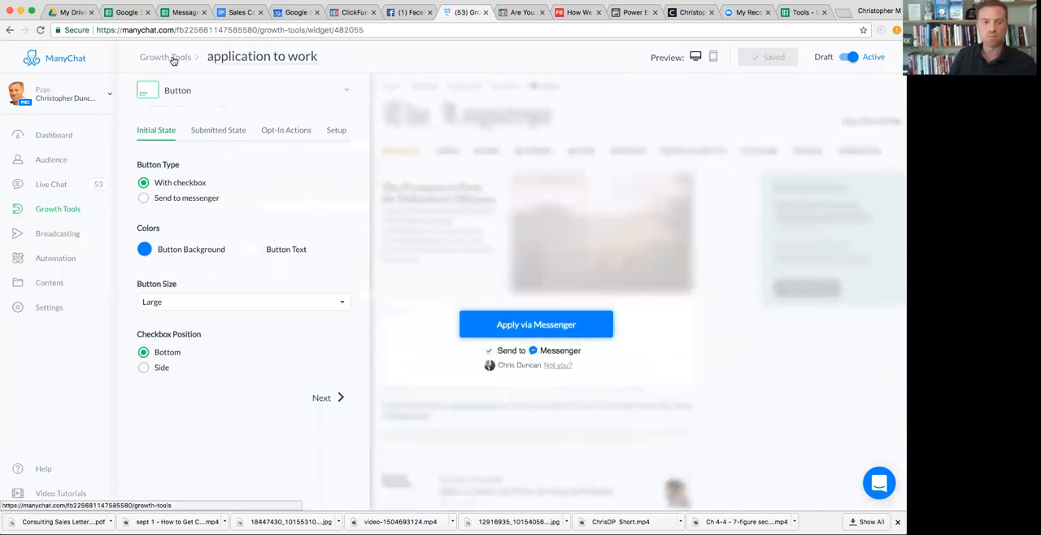
pyautogui.click(166, 56)
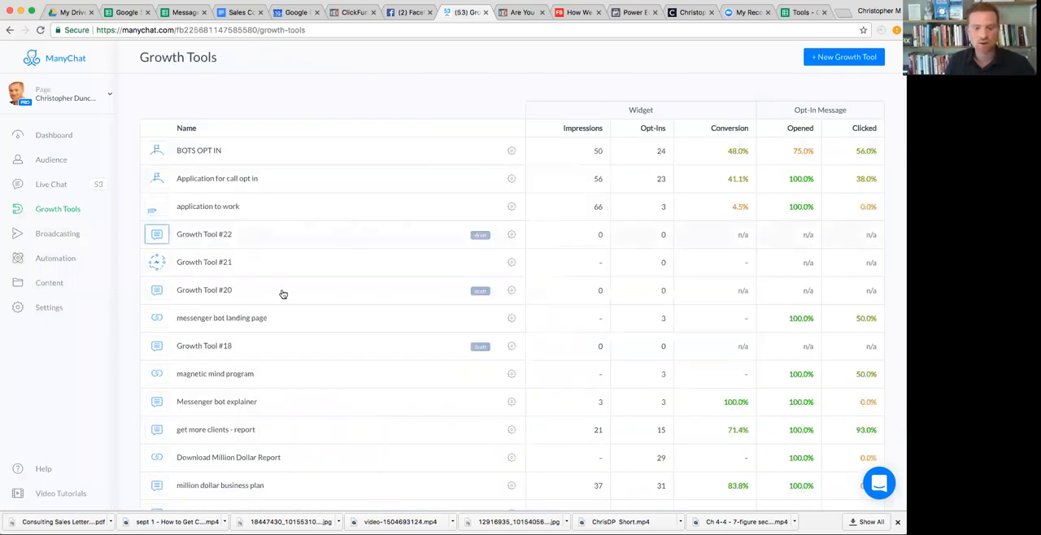
pyautogui.moveTo(420, 467)
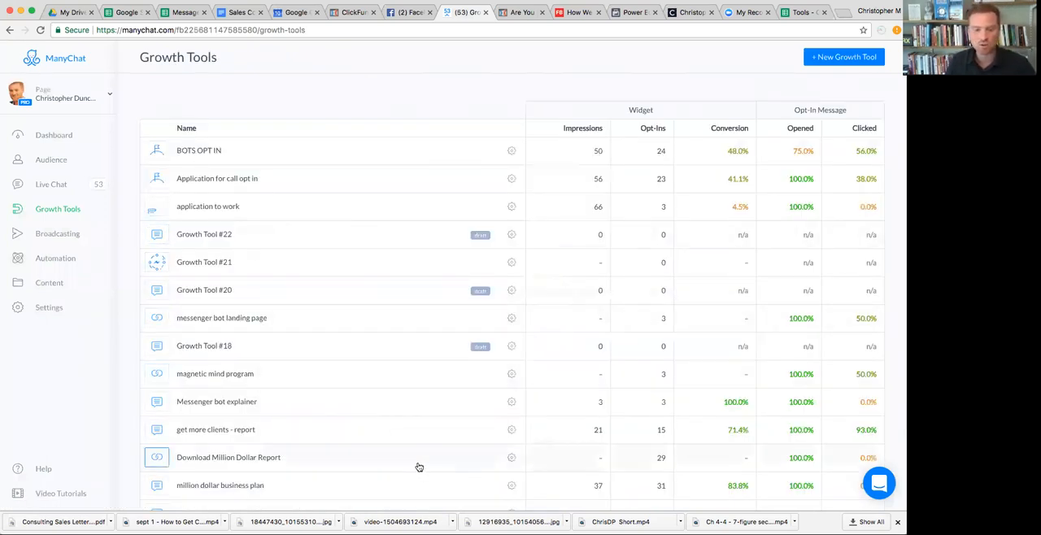
pyautogui.click(208, 205)
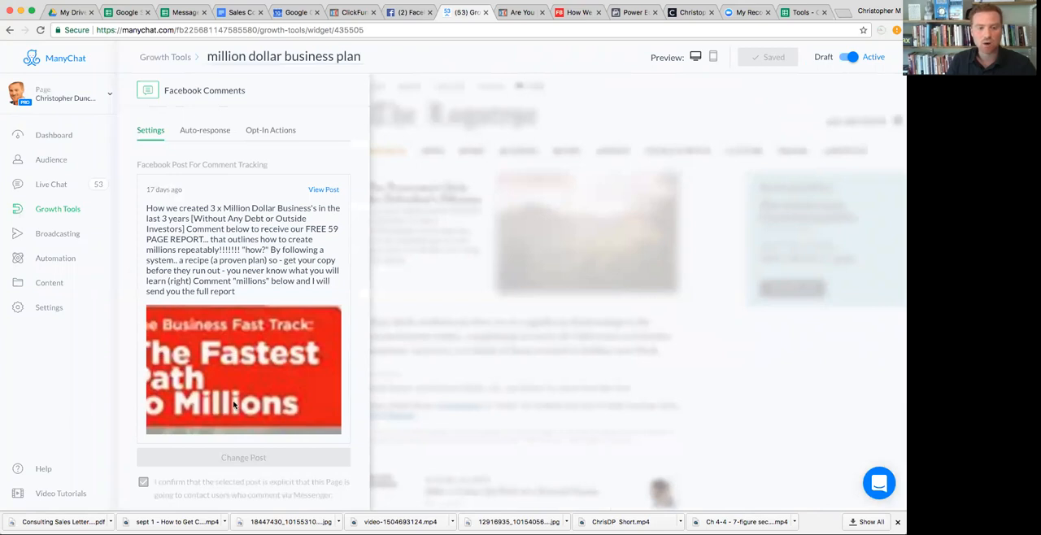
# Step: Review the comment tool's tracked post and its Auto-response message, then return to Facebook
pyautogui.scroll(-3)
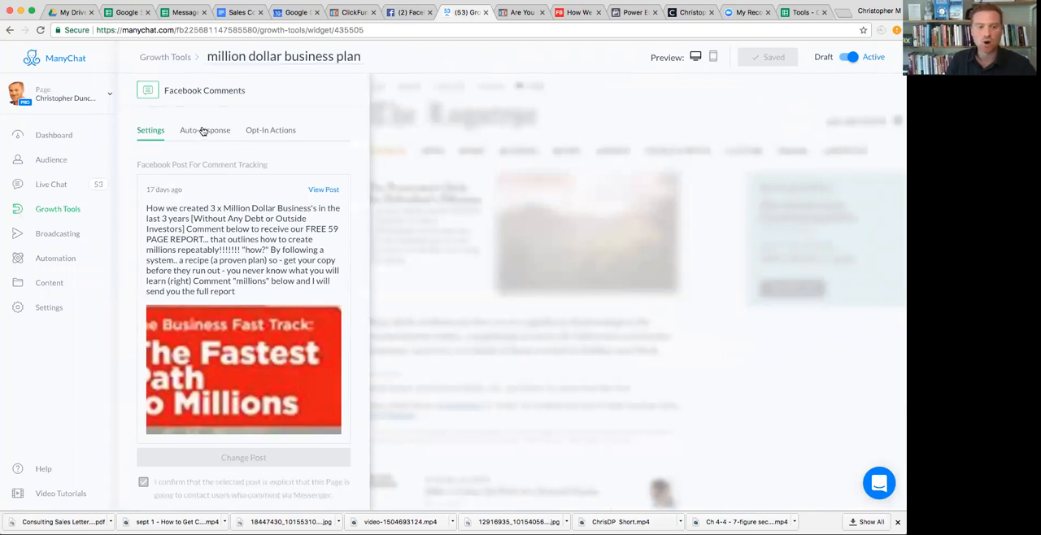
pyautogui.click(205, 130)
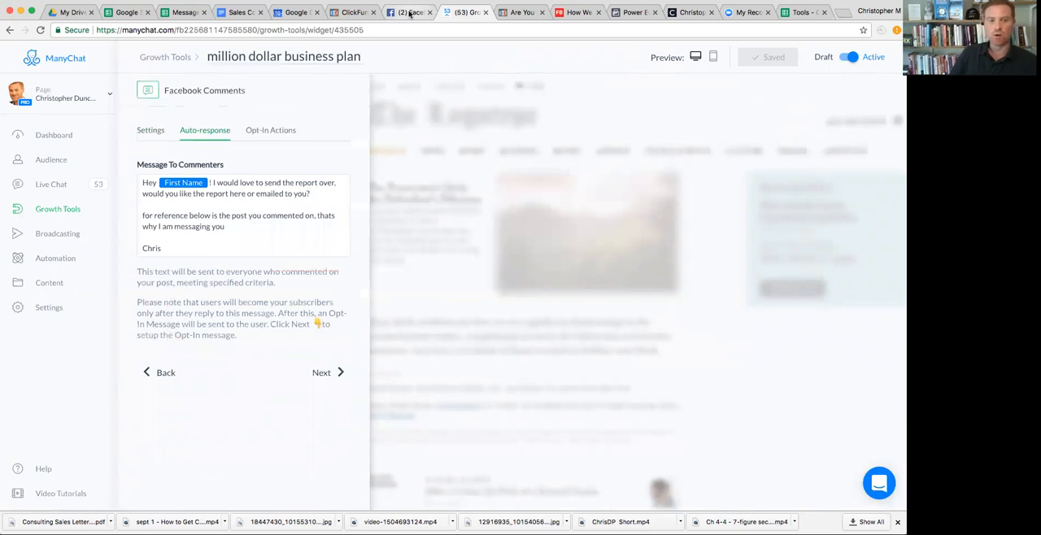
pyautogui.click(407, 11)
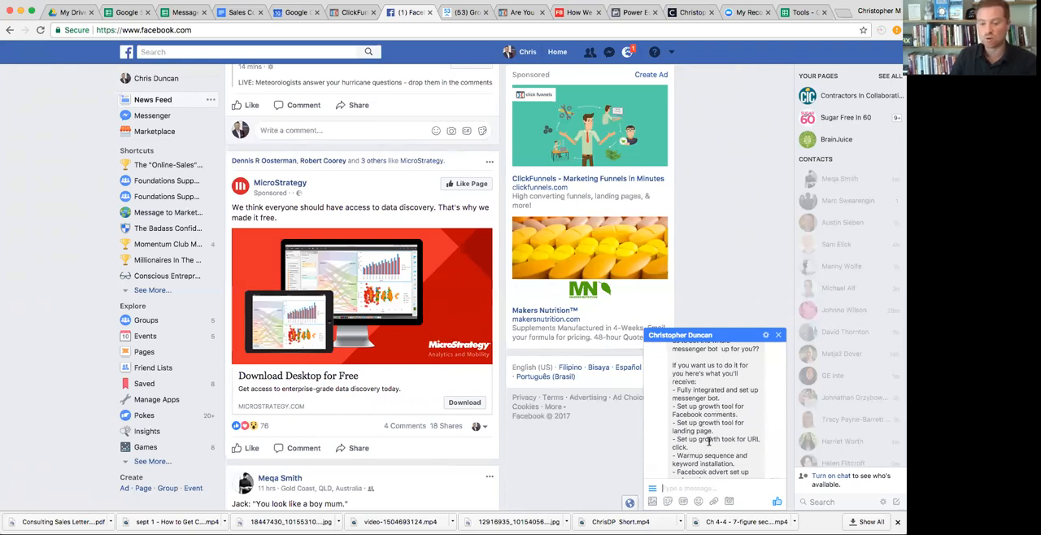
# Step: Reply 'Yes I have questions' in the bot chat, then start a Facebook page search
pyautogui.scroll(-3)
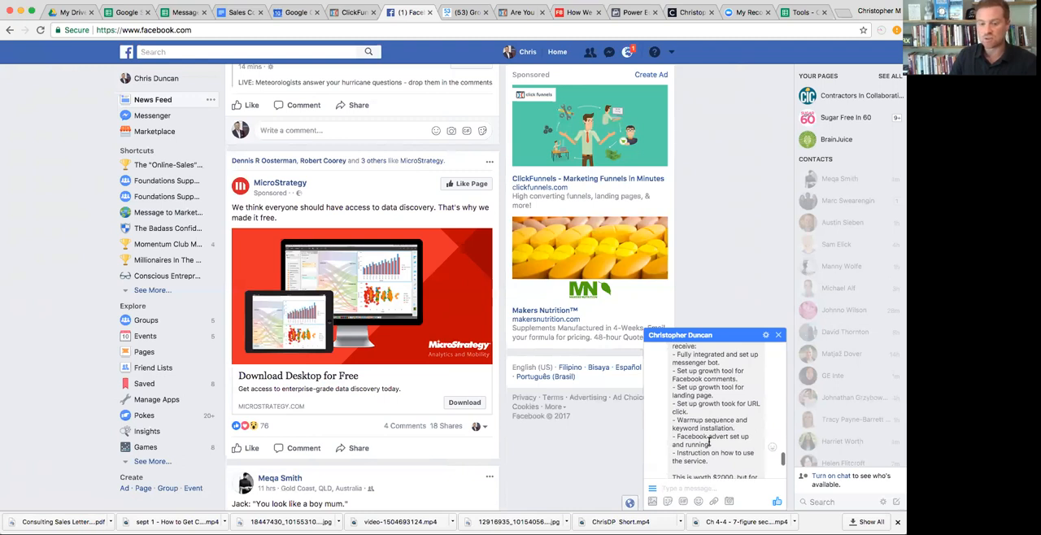
pyautogui.scroll(-3)
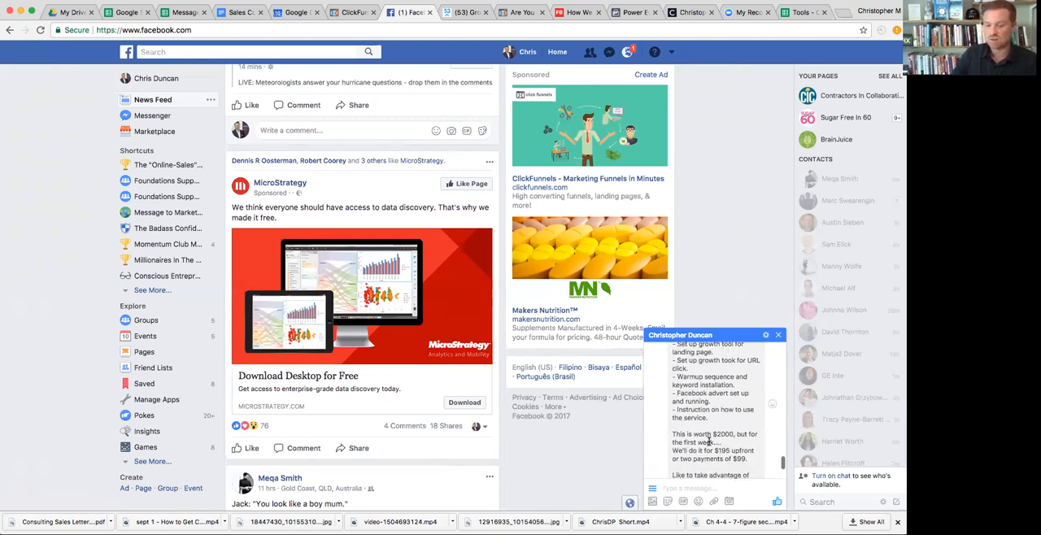
pyautogui.scroll(-3)
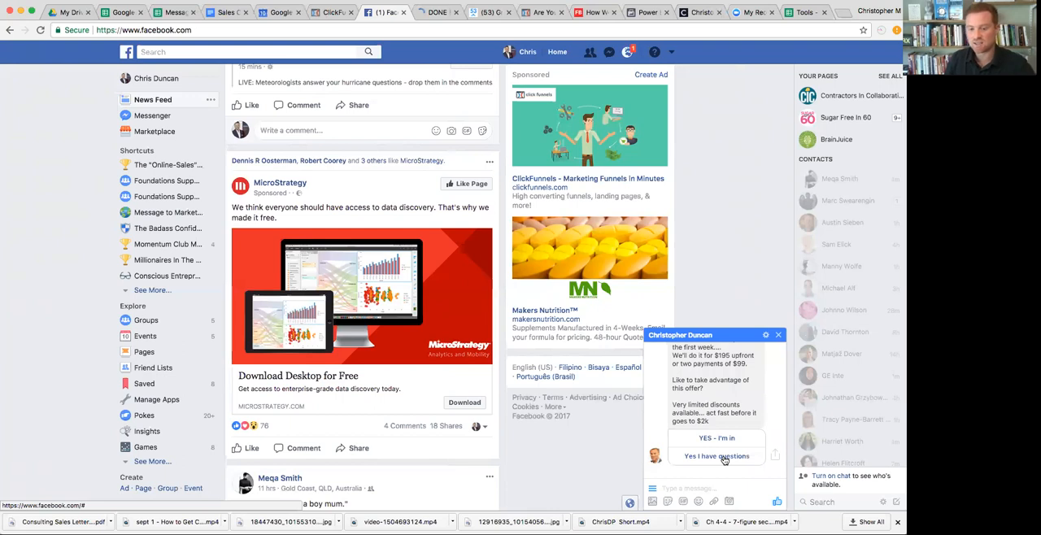
pyautogui.click(716, 456)
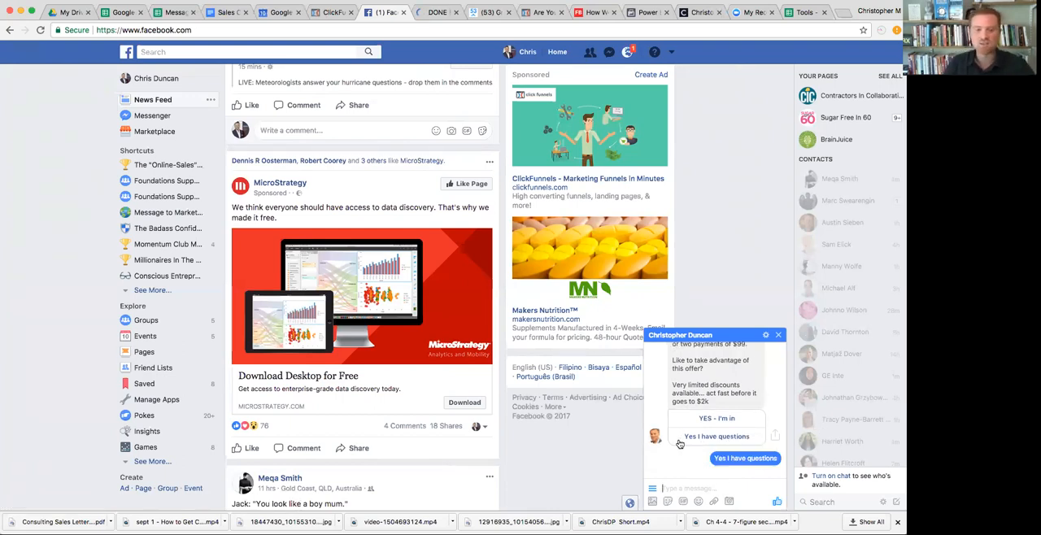
pyautogui.click(746, 459)
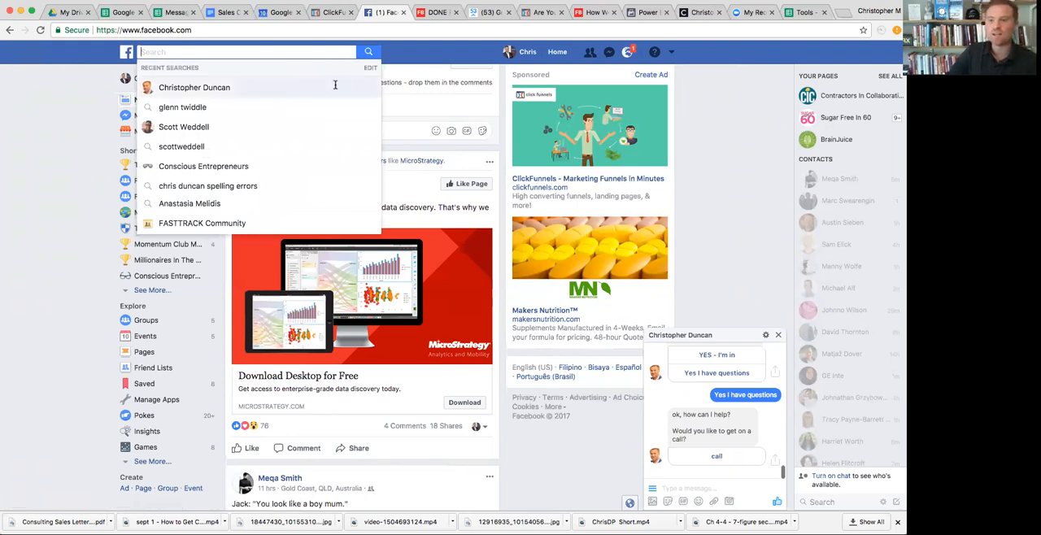
# Step: Open the Total Freedom business Page from recent searches and play its 7-figure secrets video
pyautogui.click(195, 88)
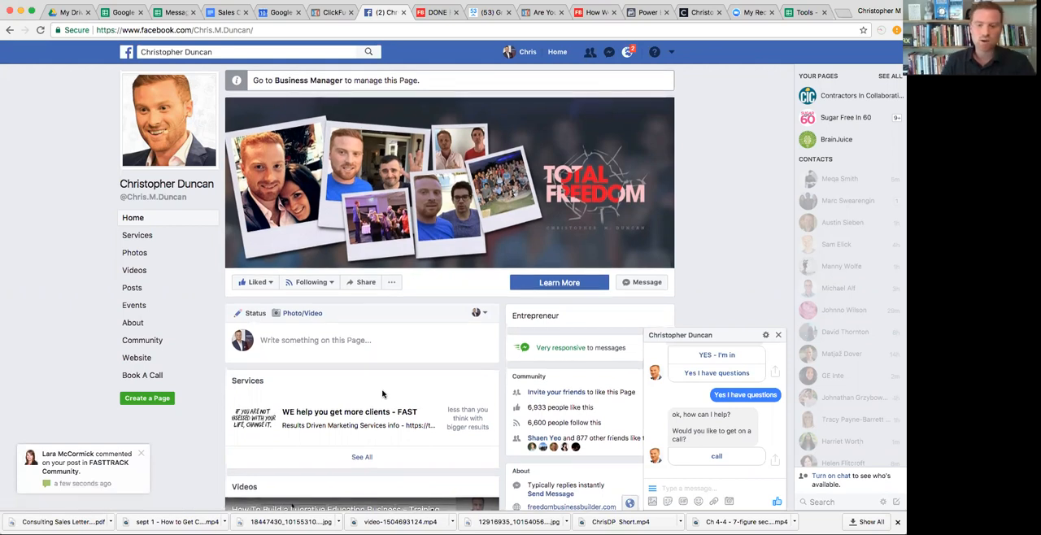
pyautogui.scroll(-3)
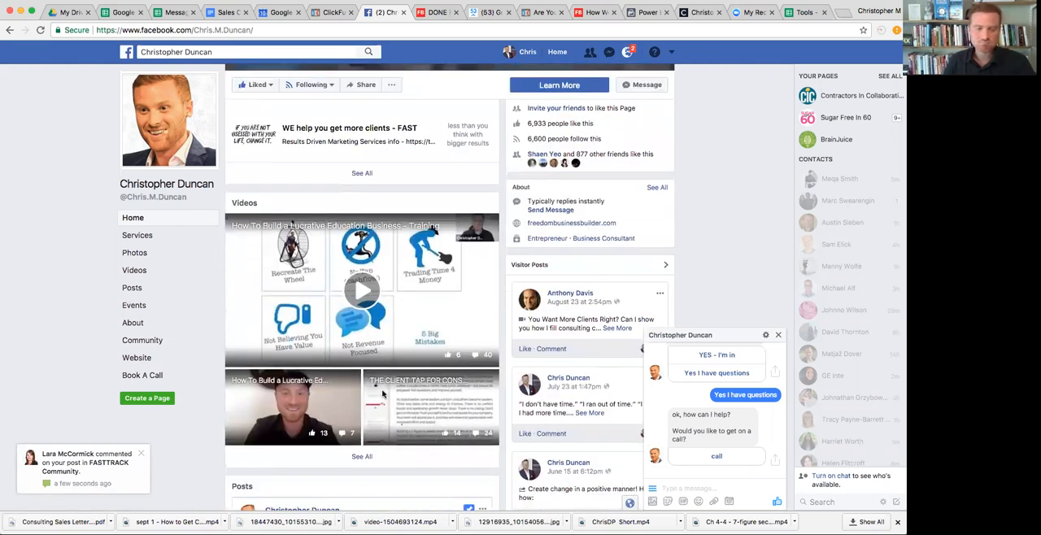
pyautogui.scroll(-3)
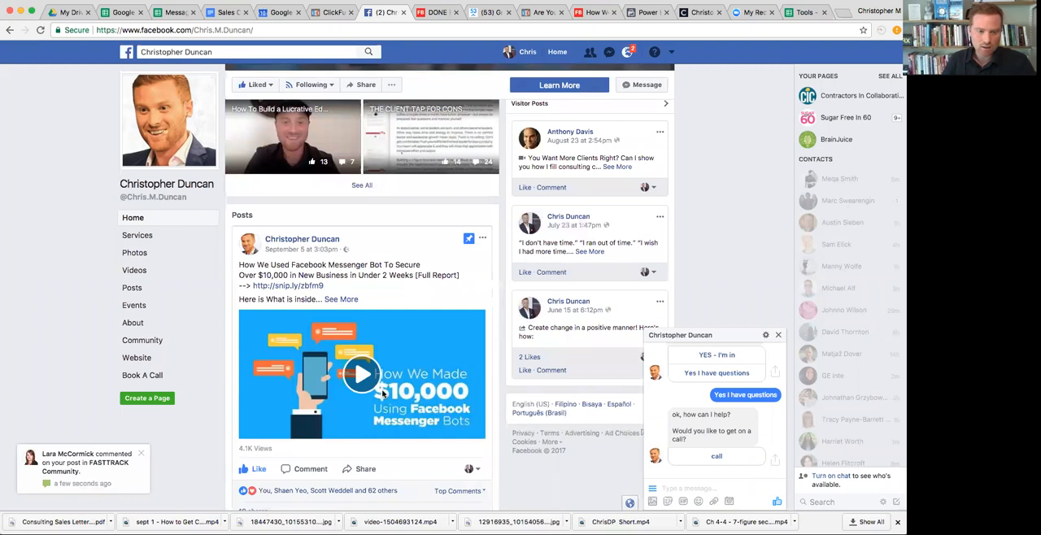
pyautogui.scroll(-3)
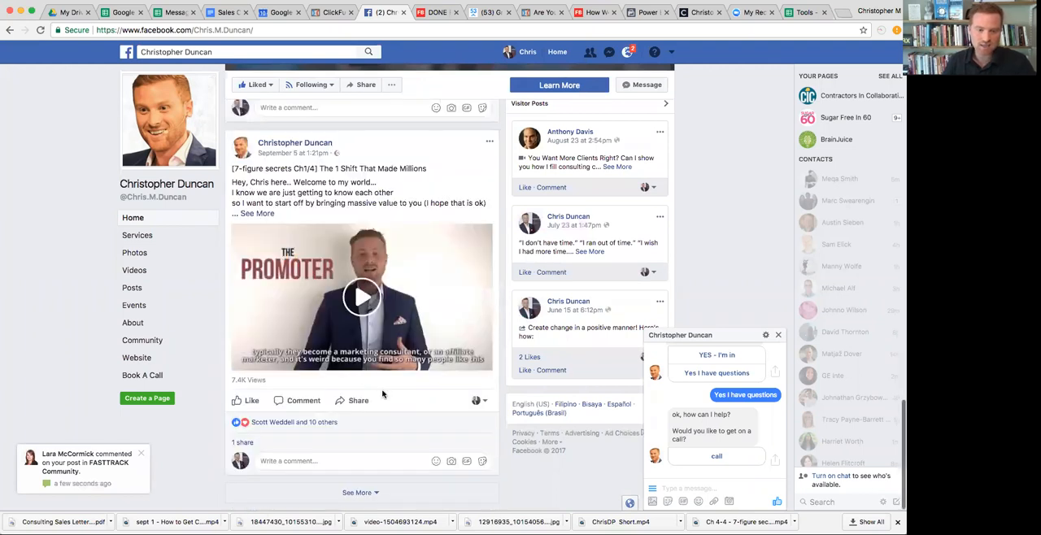
pyautogui.click(361, 296)
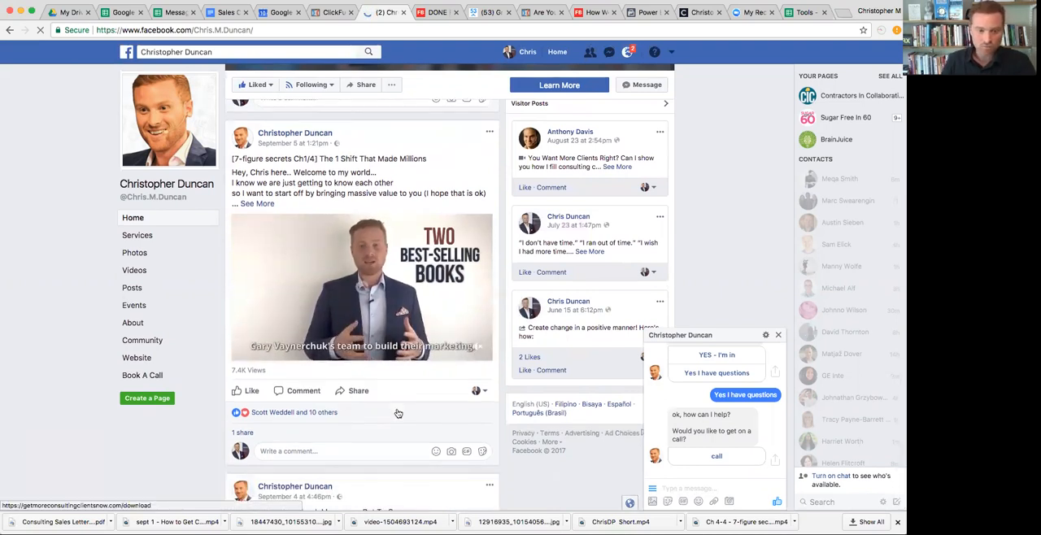
pyautogui.scroll(-3)
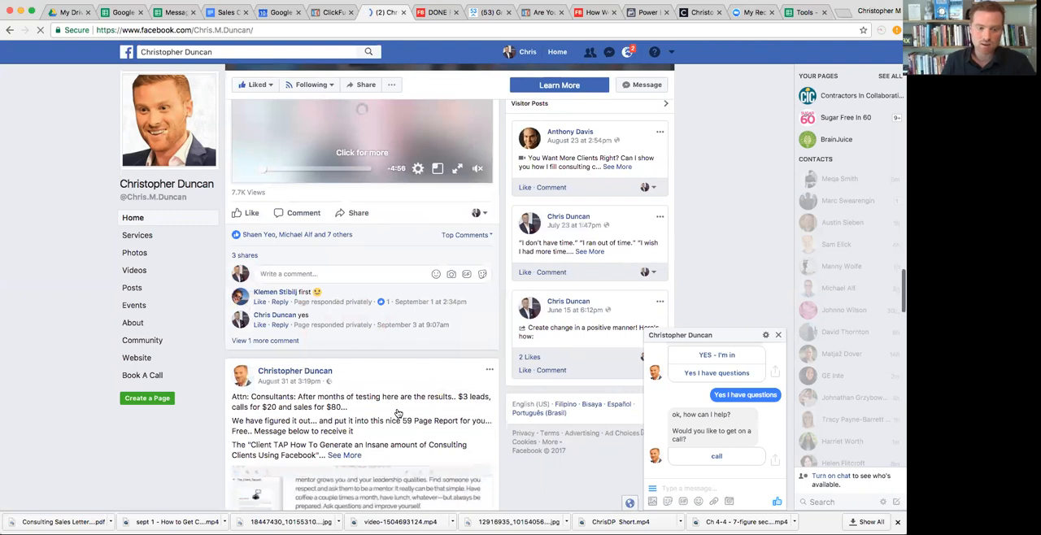
# Step: Scroll the Christopher Duncan Page timeline down to older posts, reaching the Client Tap consulting clients post
pyautogui.scroll(-3)
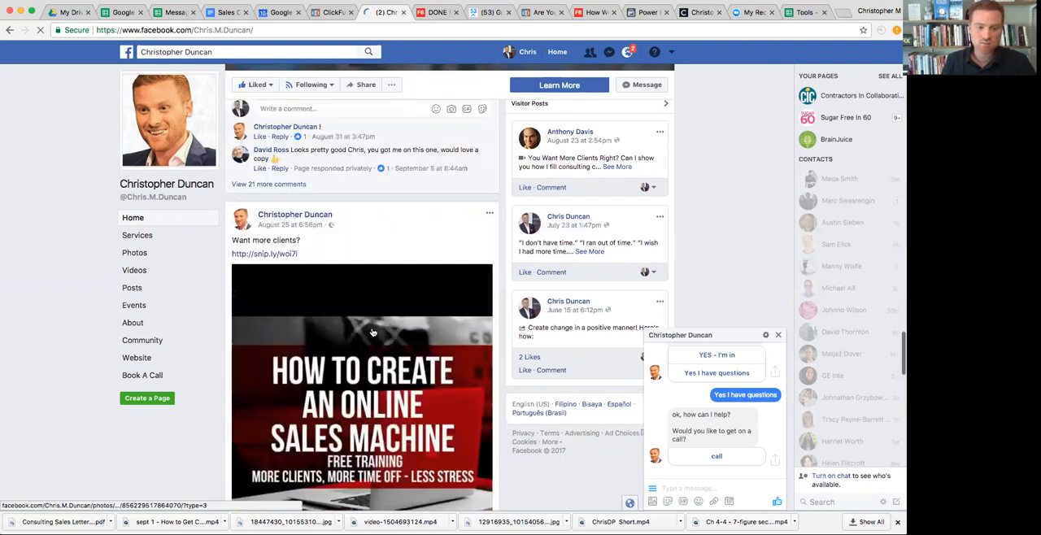
pyautogui.scroll(-3)
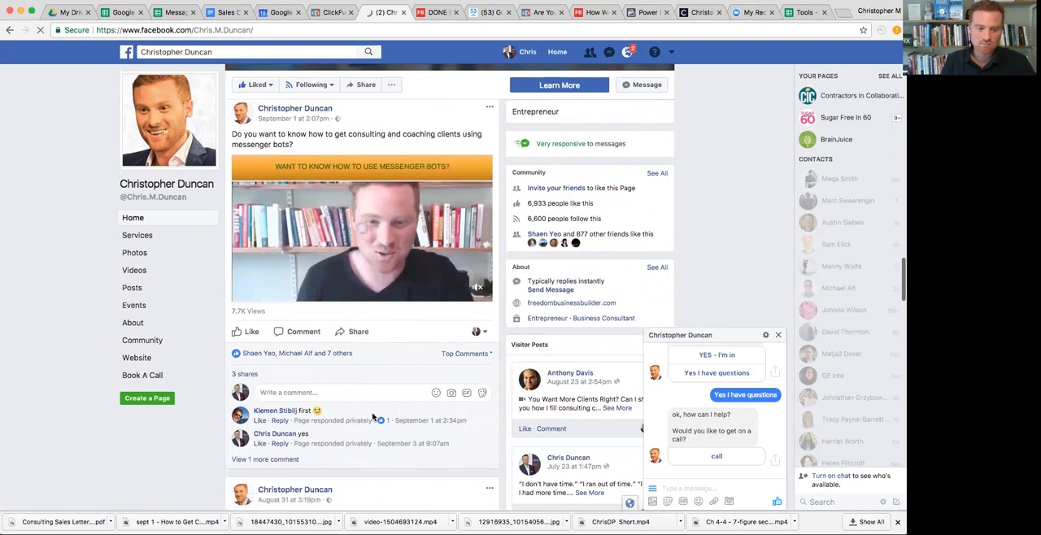
pyautogui.scroll(-3)
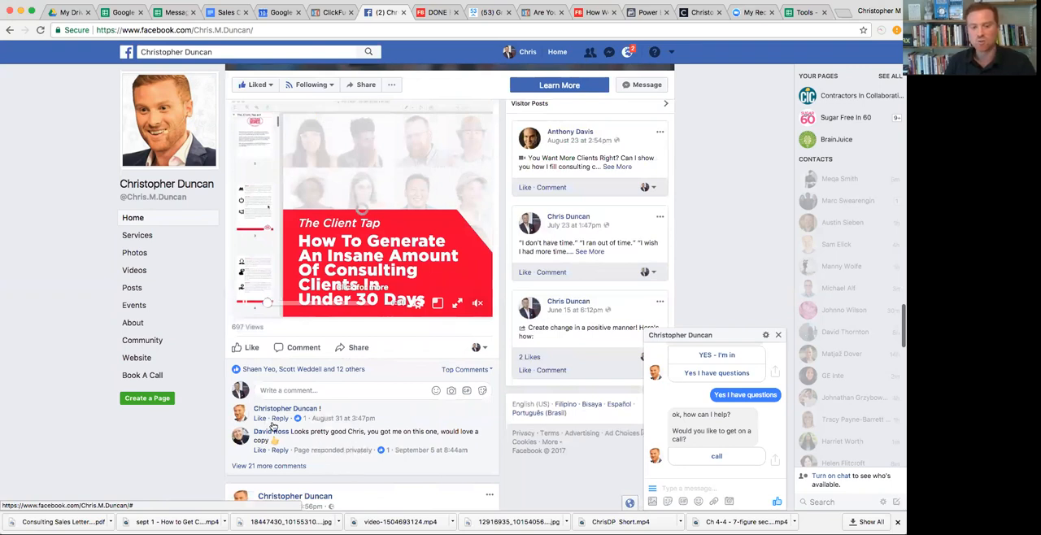
pyautogui.moveTo(291, 470)
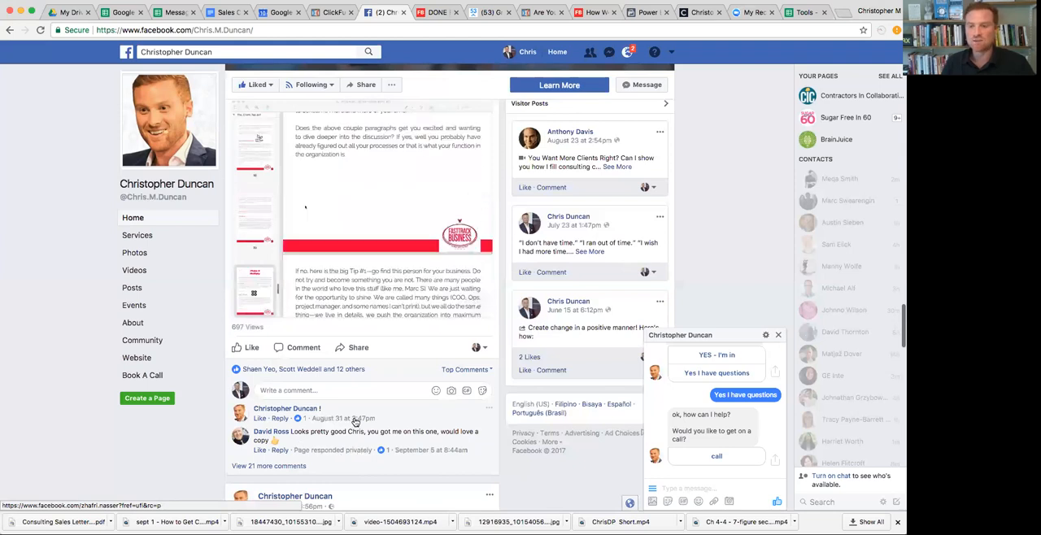
pyautogui.moveTo(309, 374)
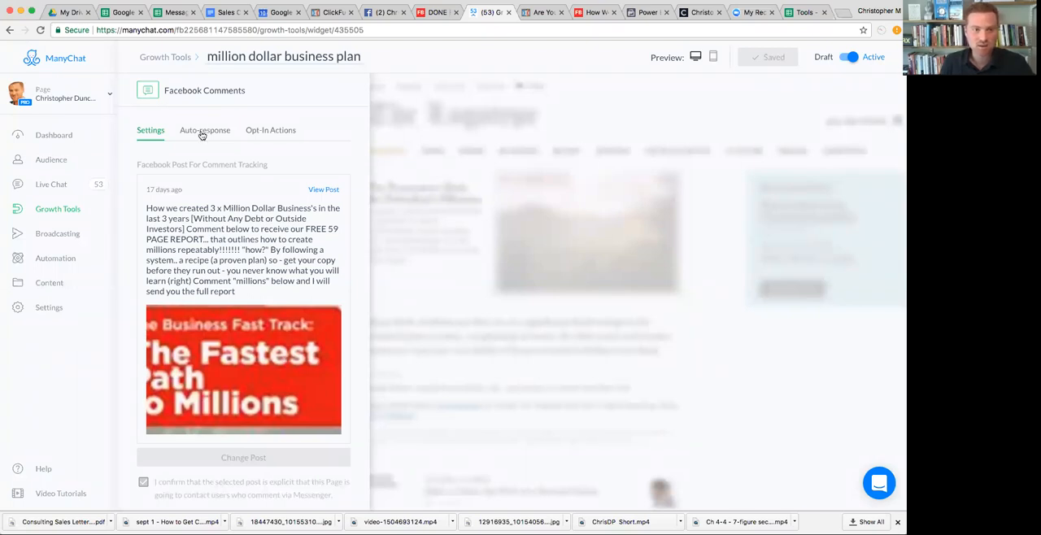
# Step: Review the comment tool's auto-response message, then show the Audience list of 134 subscribers
pyautogui.click(205, 130)
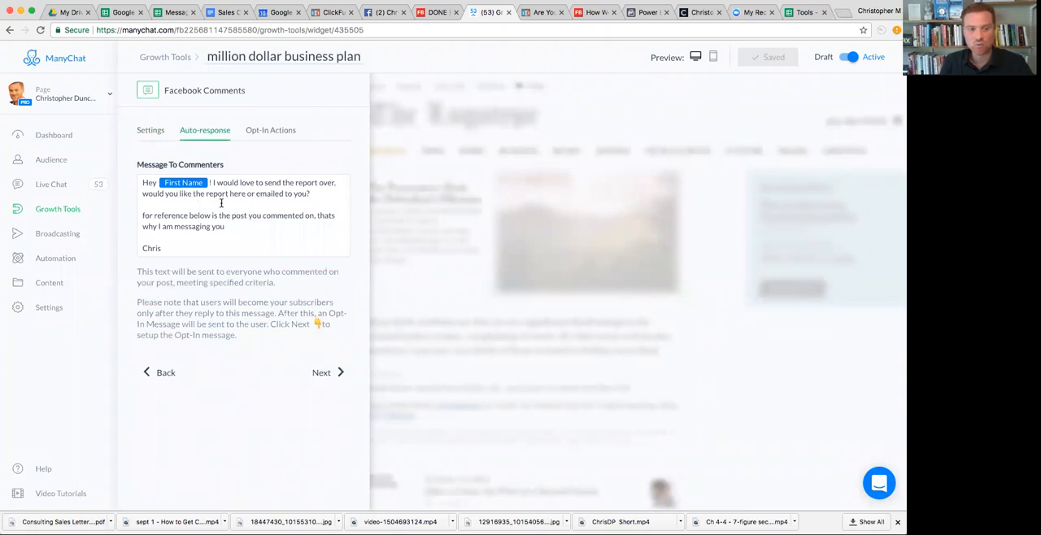
pyautogui.moveTo(277, 194)
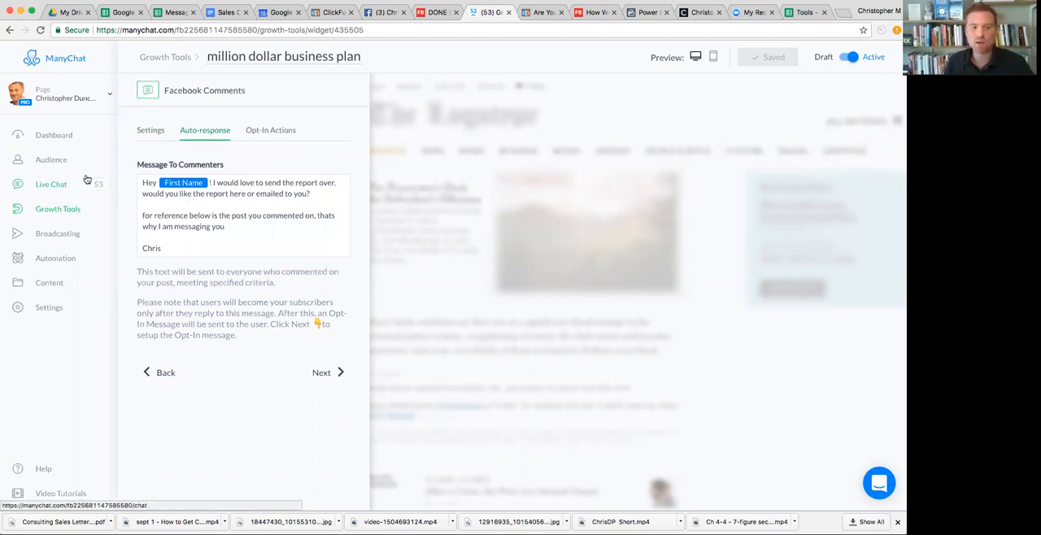
pyautogui.moveTo(101, 182)
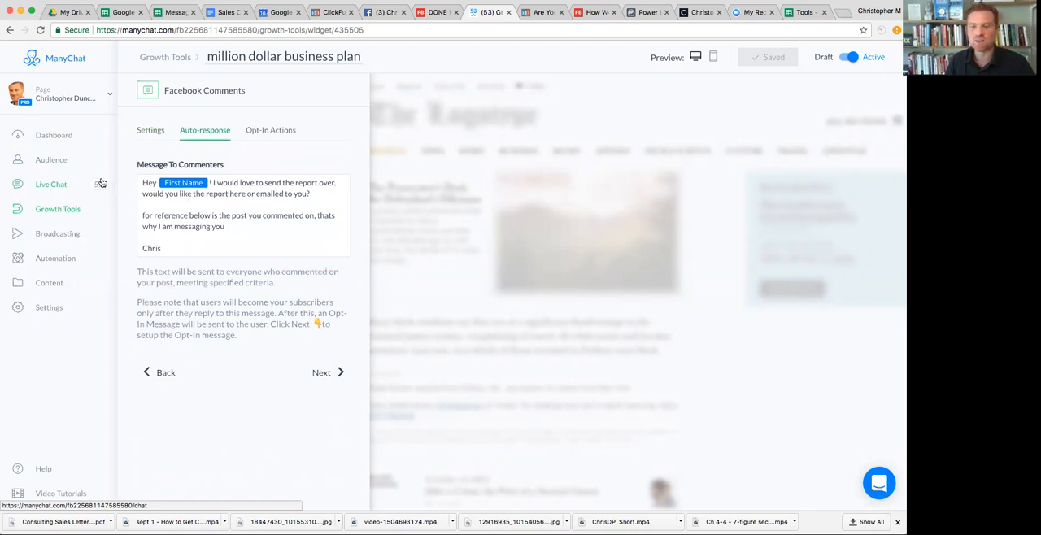
pyautogui.moveTo(88, 182)
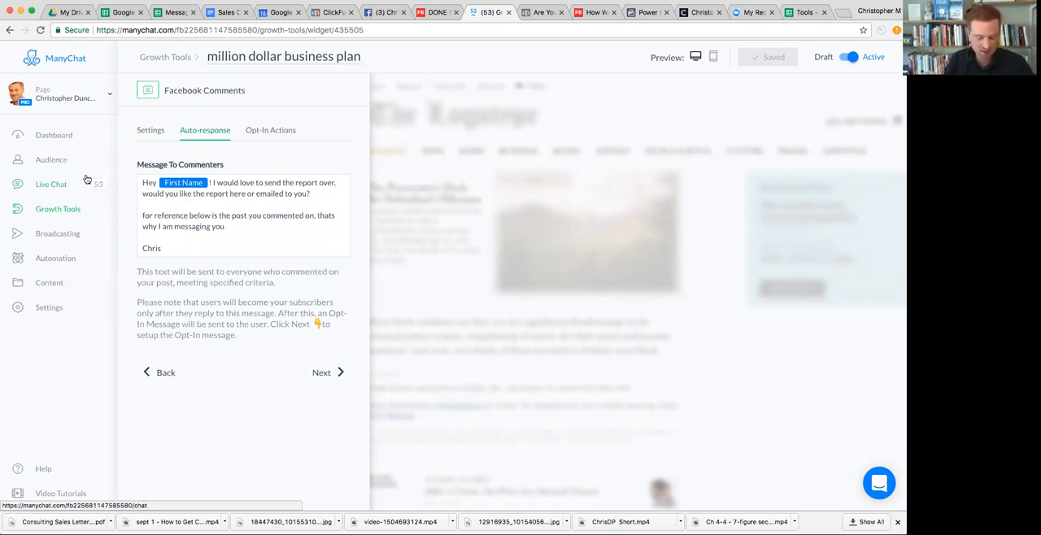
pyautogui.moveTo(68, 187)
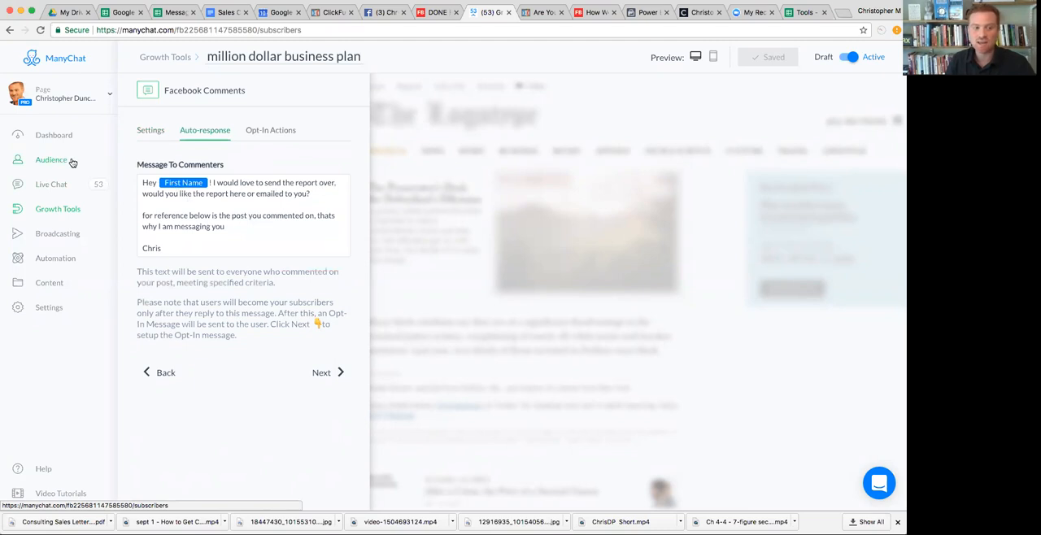
pyautogui.moveTo(71, 168)
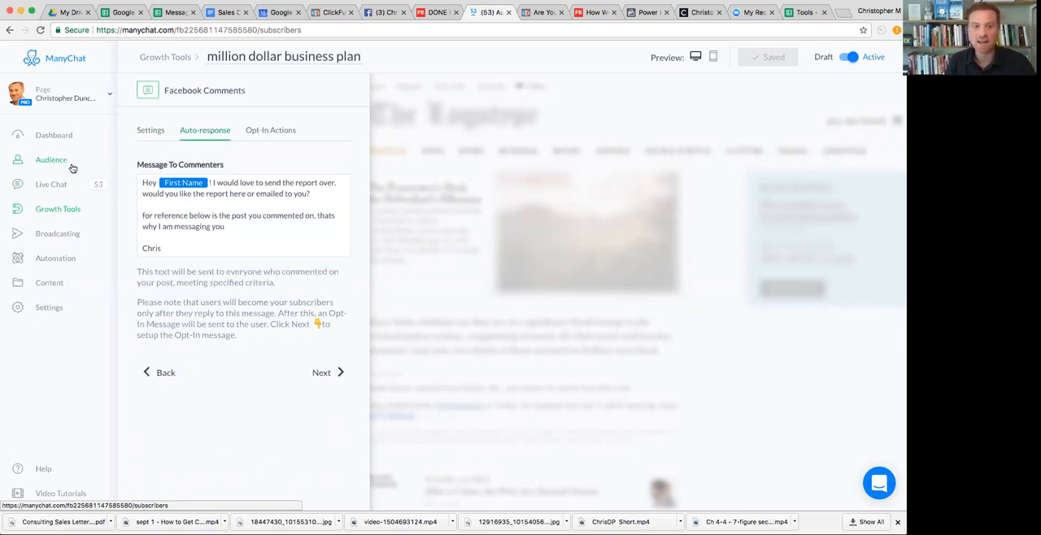
pyautogui.click(52, 159)
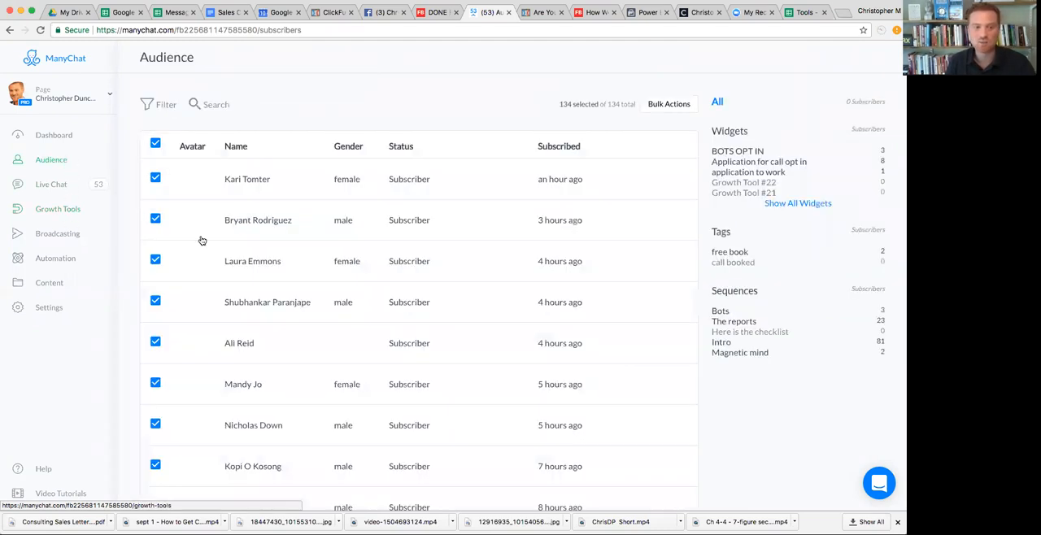
pyautogui.moveTo(510, 173)
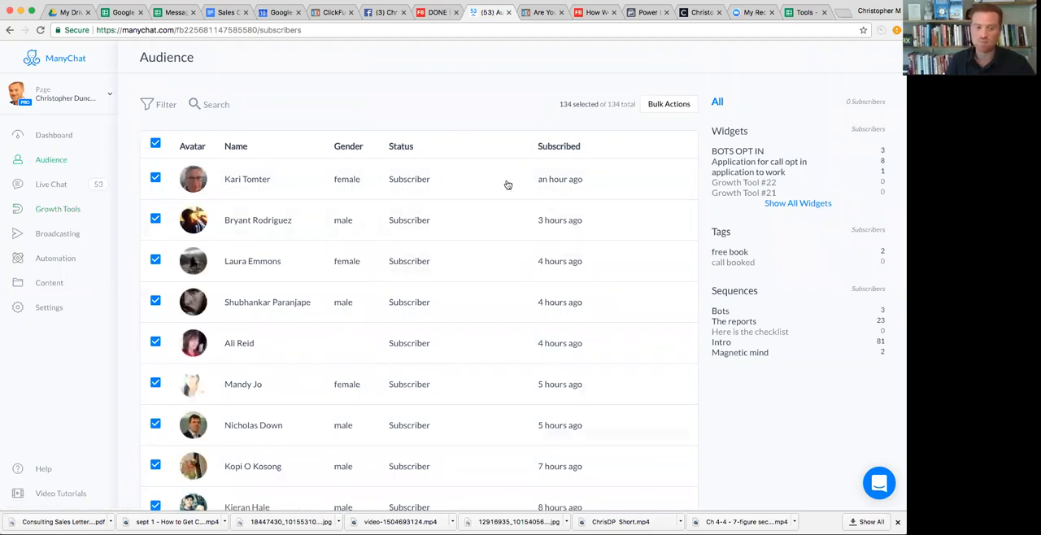
pyautogui.moveTo(56, 261)
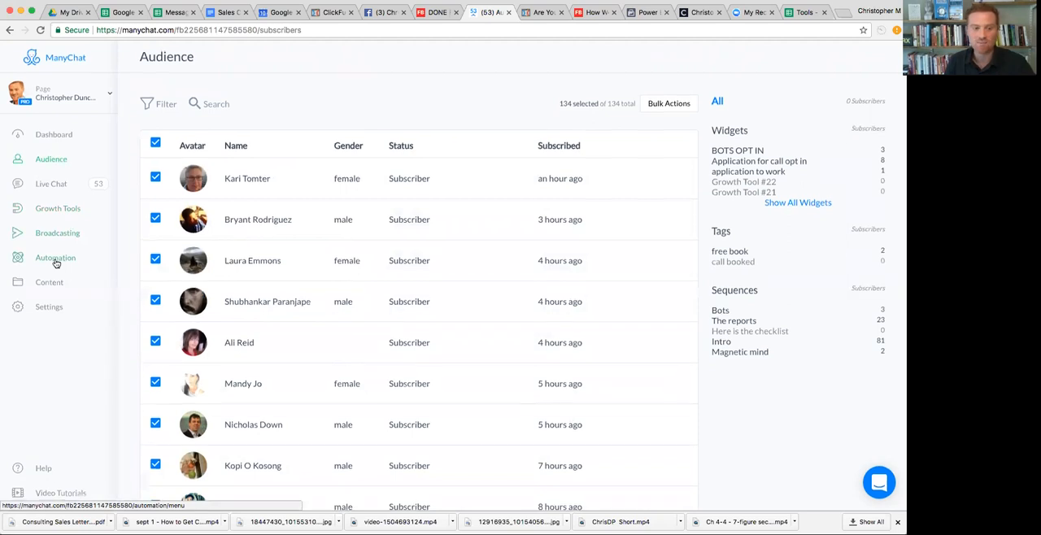
pyautogui.click(56, 257)
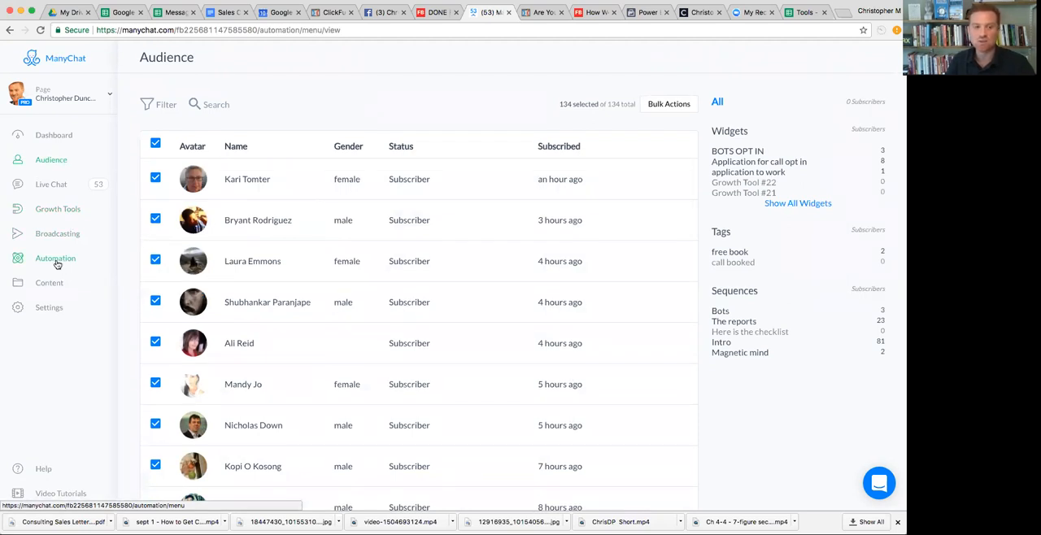
# Step: Show the Sequences list with subscribers, messages, open rate and CTR per sequence
pyautogui.click(55, 258)
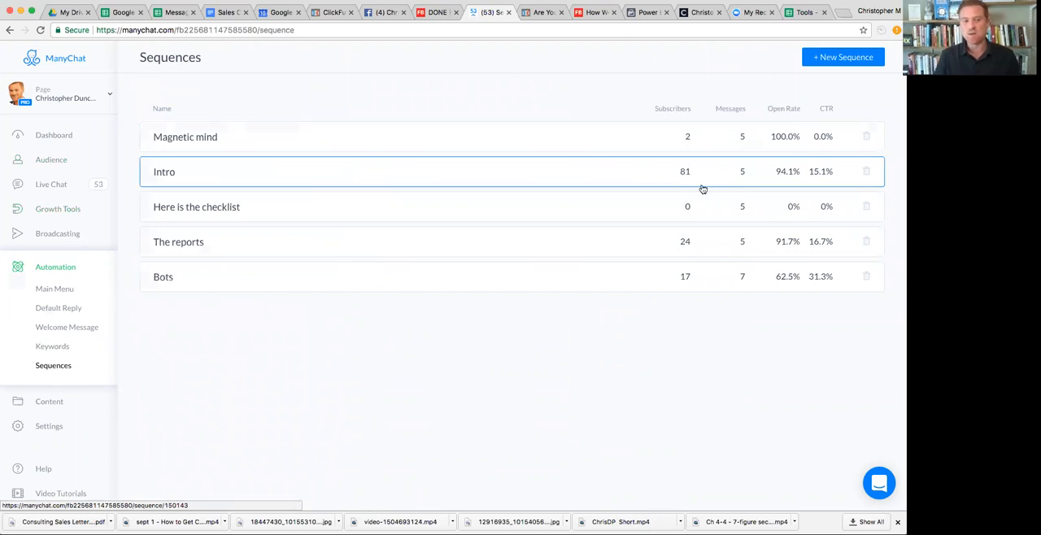
pyautogui.moveTo(794, 176)
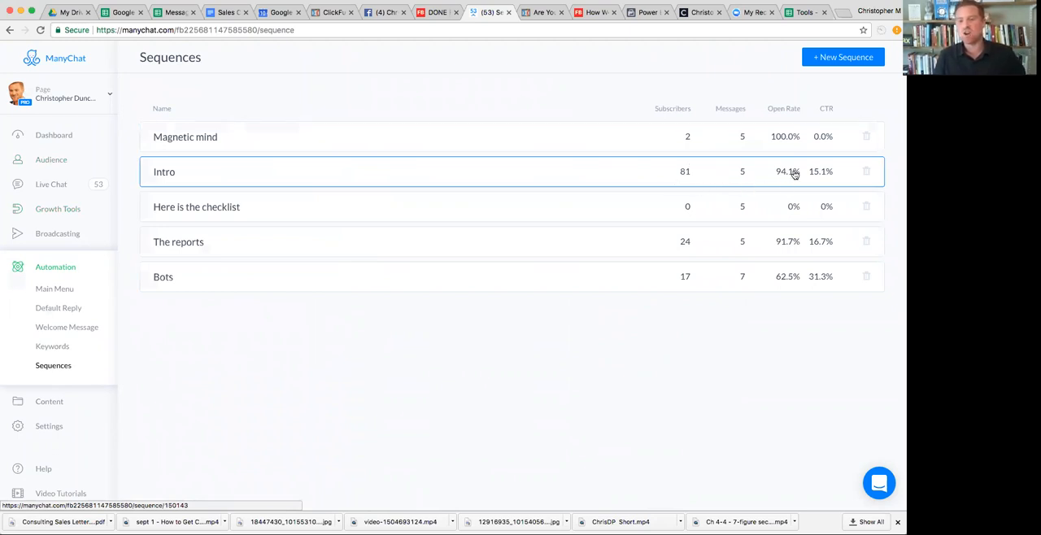
pyautogui.moveTo(833, 172)
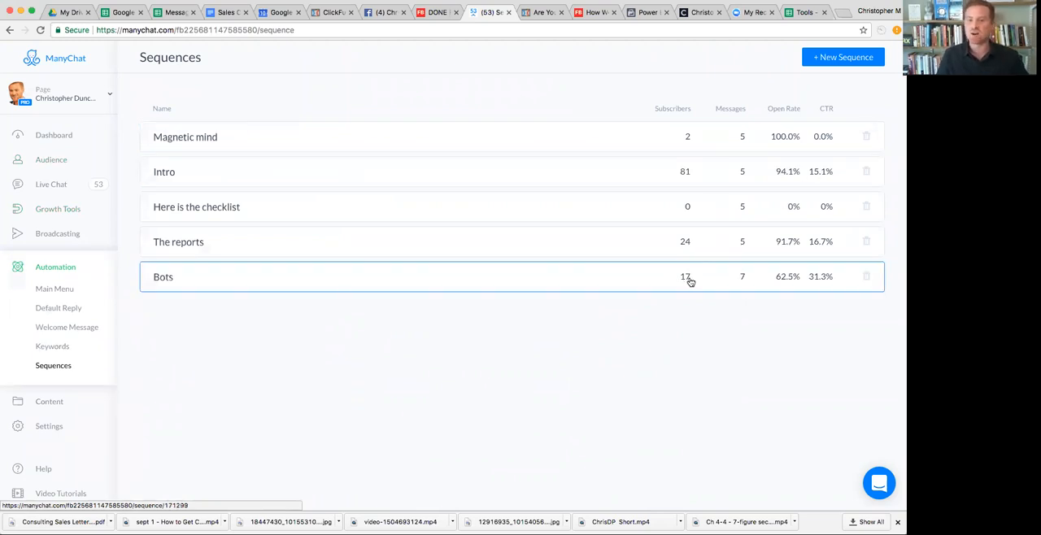
pyautogui.moveTo(748, 283)
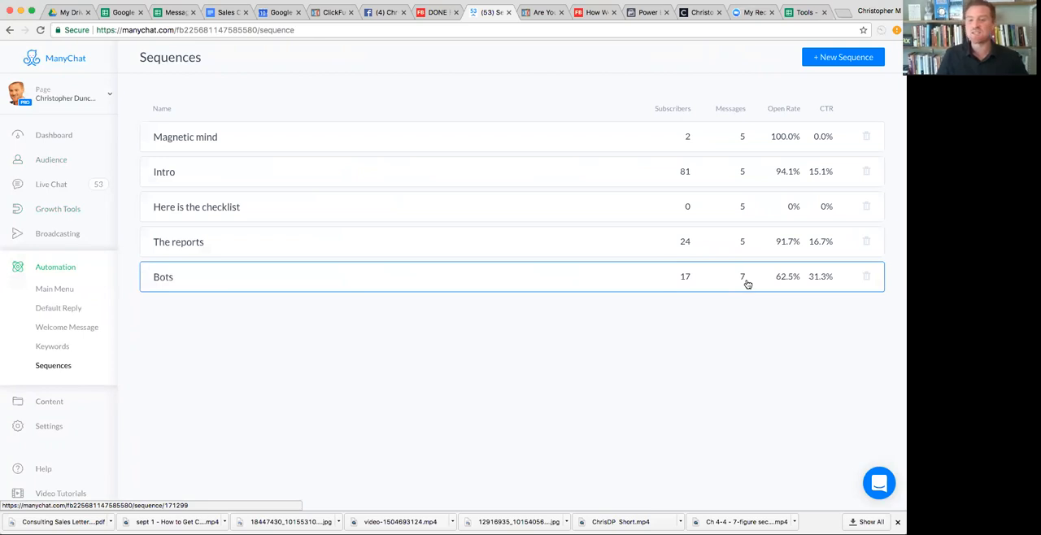
pyautogui.moveTo(749, 286)
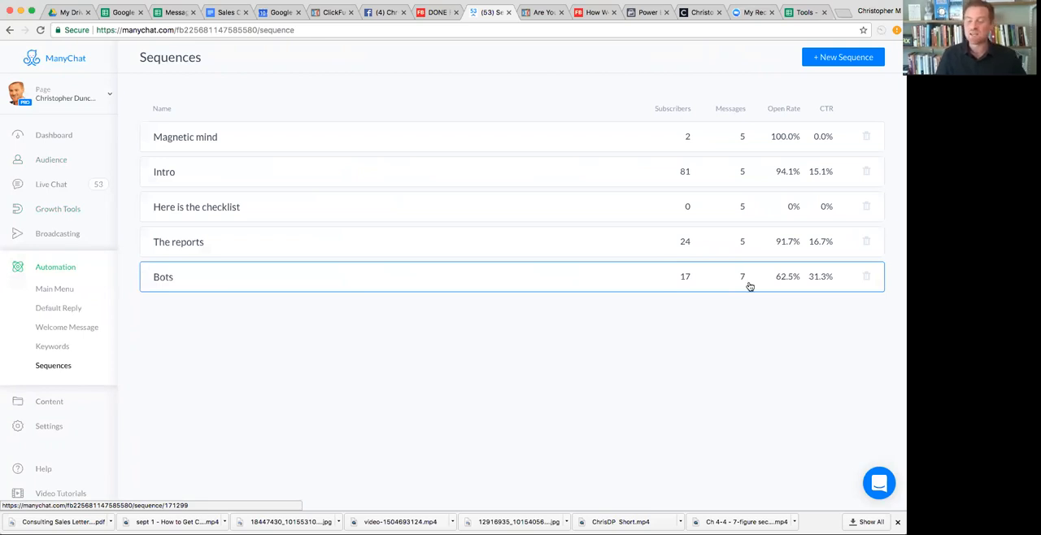
pyautogui.moveTo(776, 287)
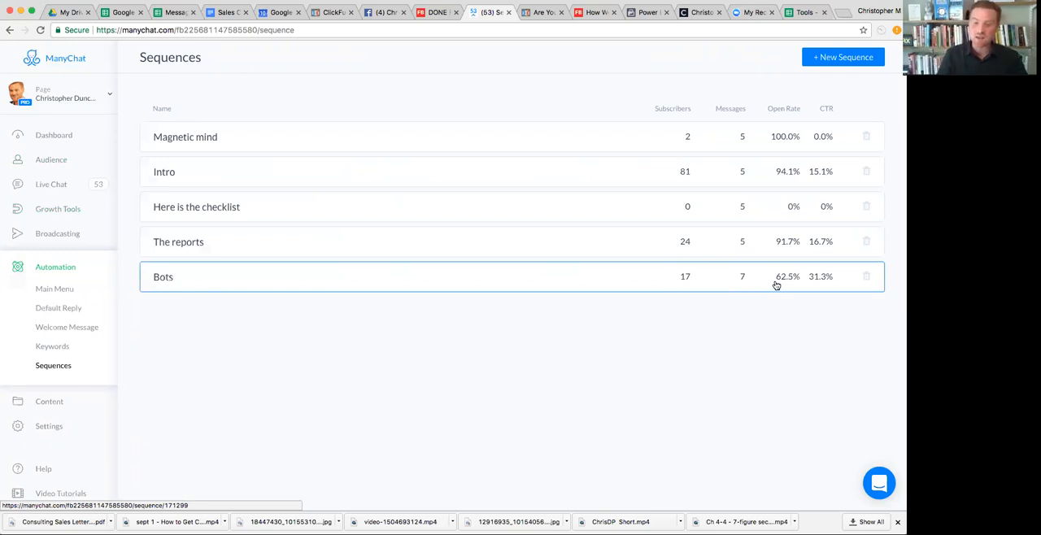
pyautogui.moveTo(468, 263)
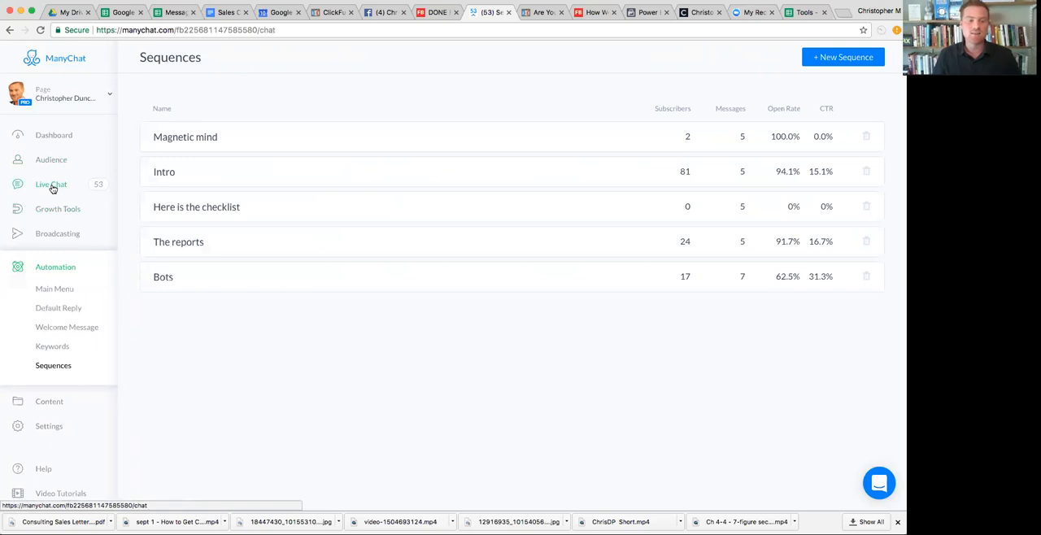
# Step: Browse the Live Chat inbox of open conversations before returning to the Facebook Page
pyautogui.click(51, 184)
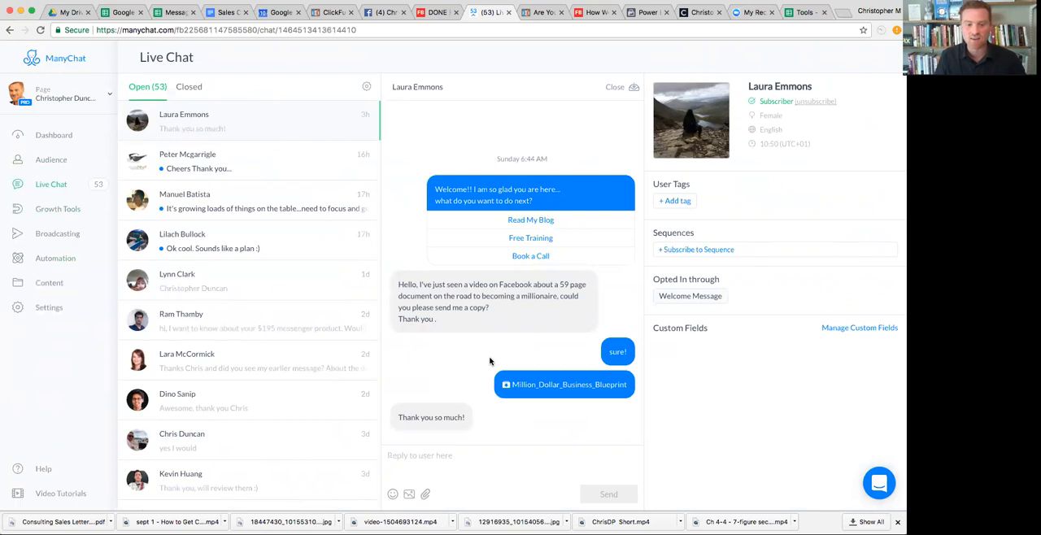
pyautogui.moveTo(236, 177)
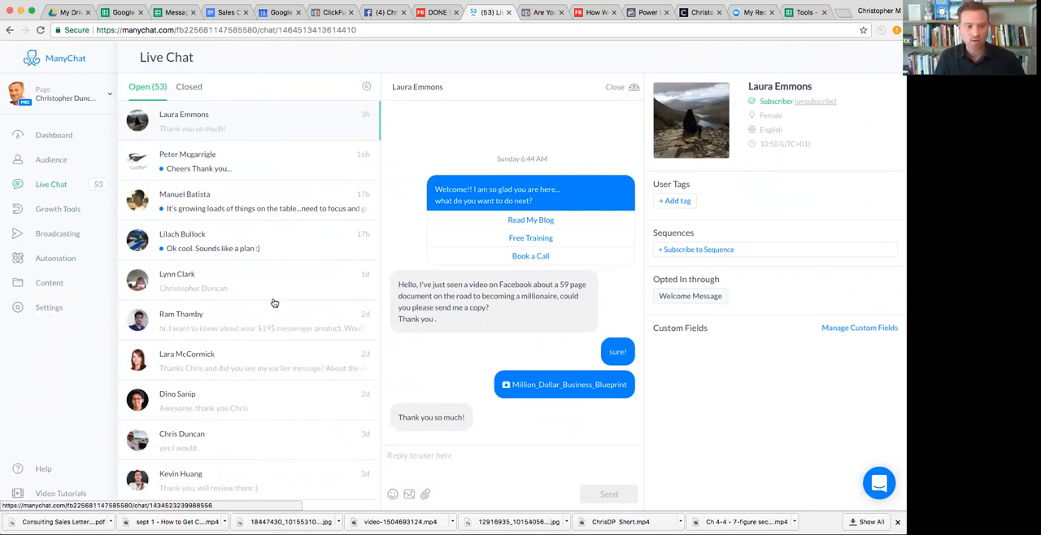
pyautogui.scroll(-3)
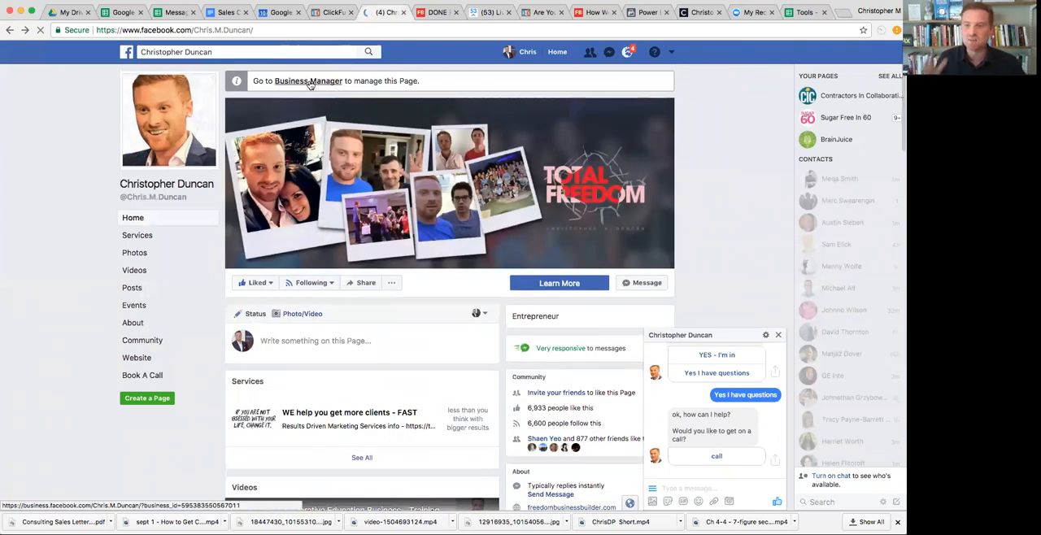
# Step: Go to the Page's Business Manager view to reach its Inbox
pyautogui.click(308, 81)
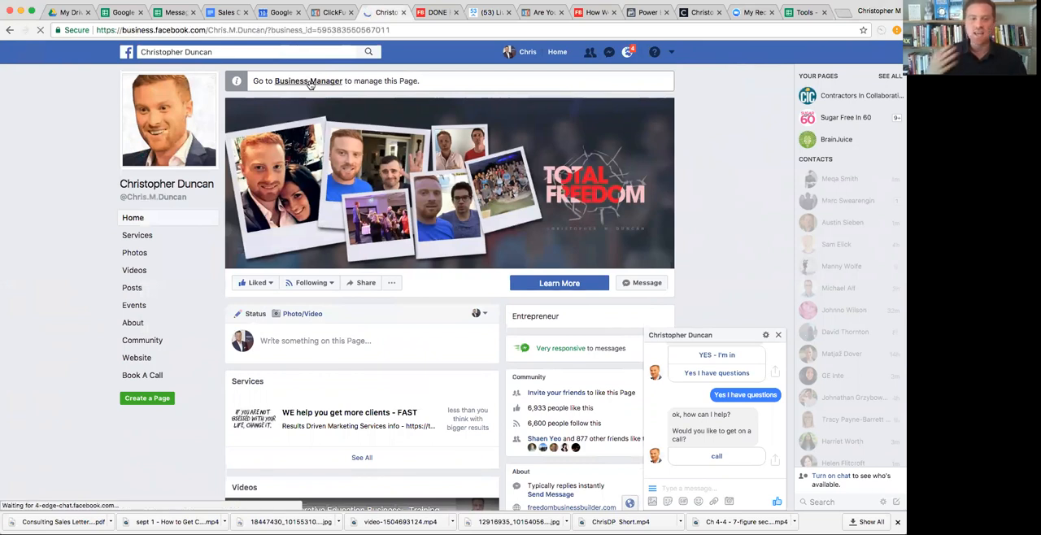
pyautogui.moveTo(508, 84)
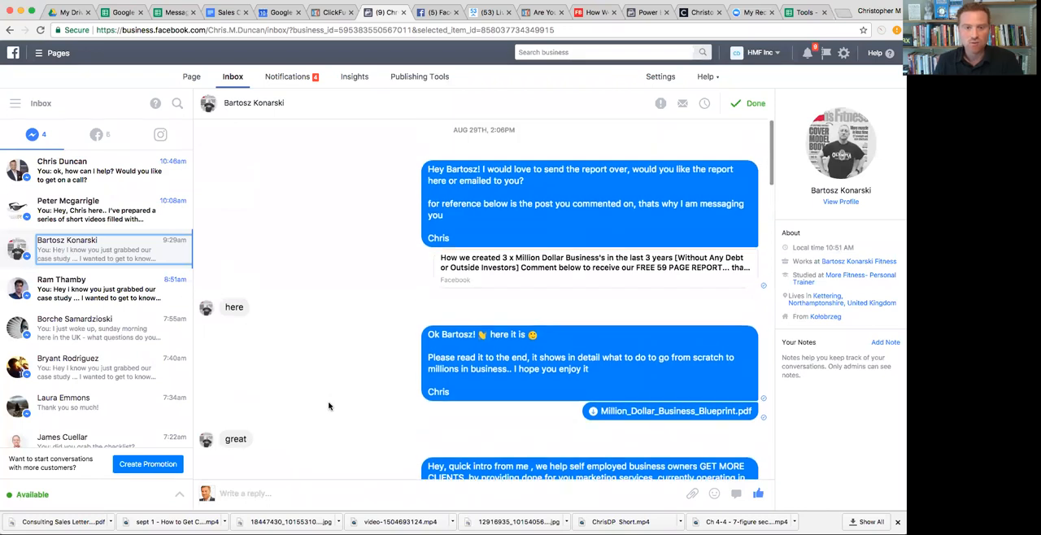
pyautogui.moveTo(643, 176)
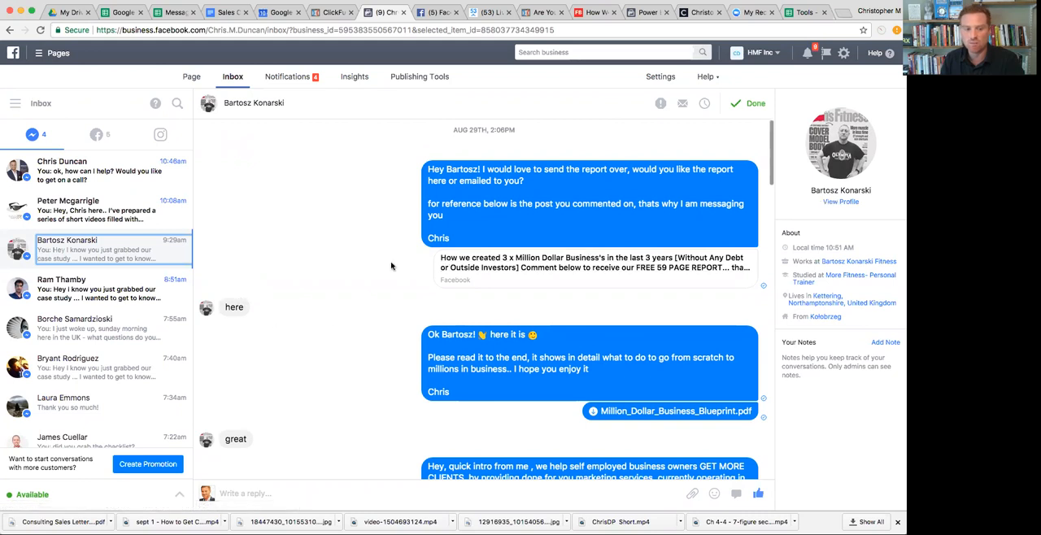
# Step: Read through the bot's training invite and 7-figure video follow-ups, then select another inbox conversation
pyautogui.scroll(-3)
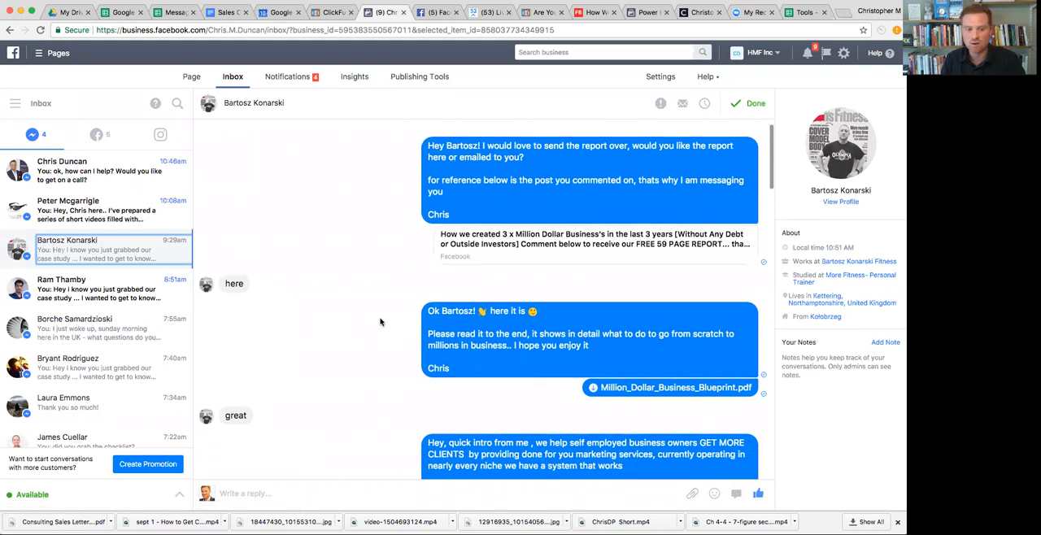
pyautogui.scroll(-3)
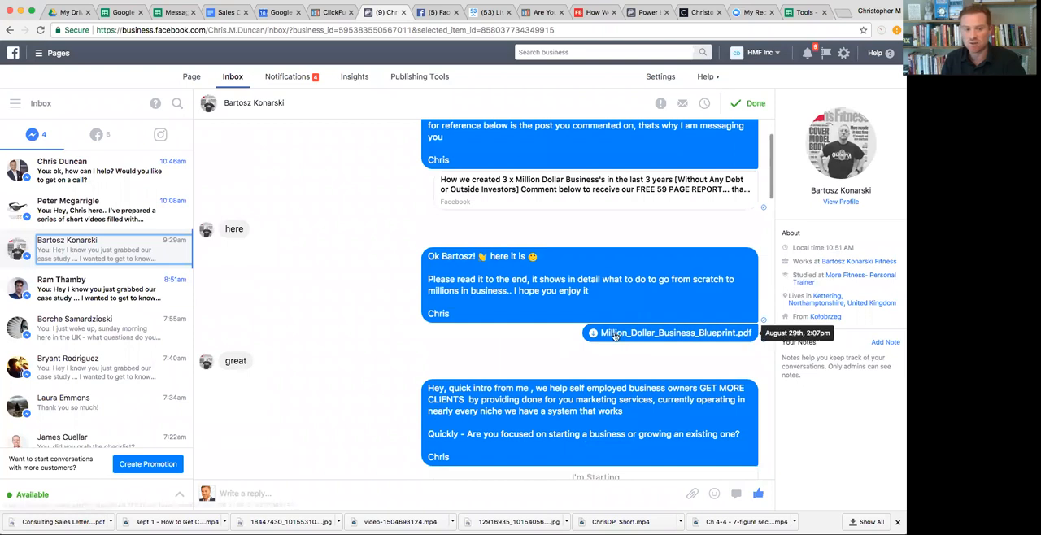
pyautogui.moveTo(325, 374)
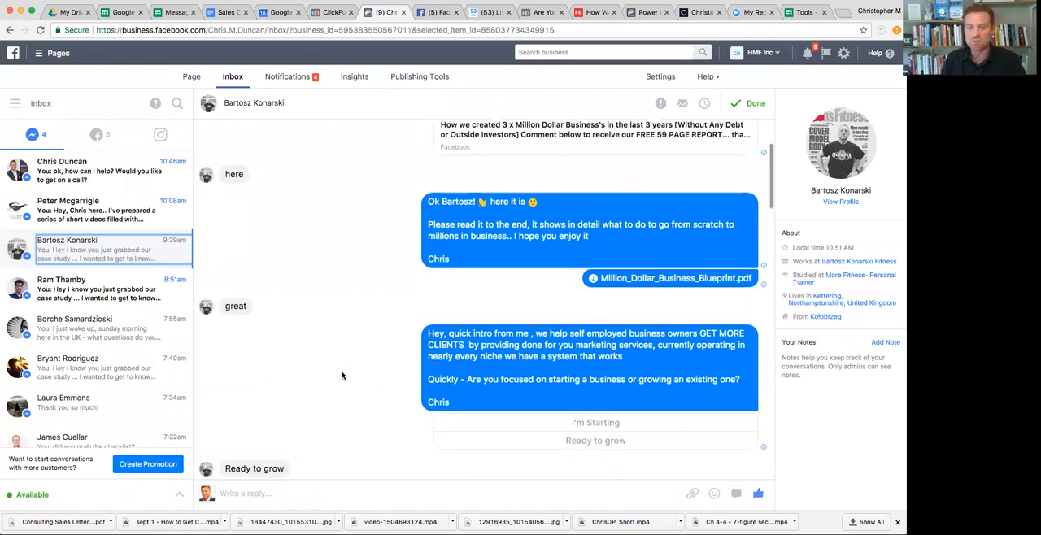
pyautogui.scroll(-3)
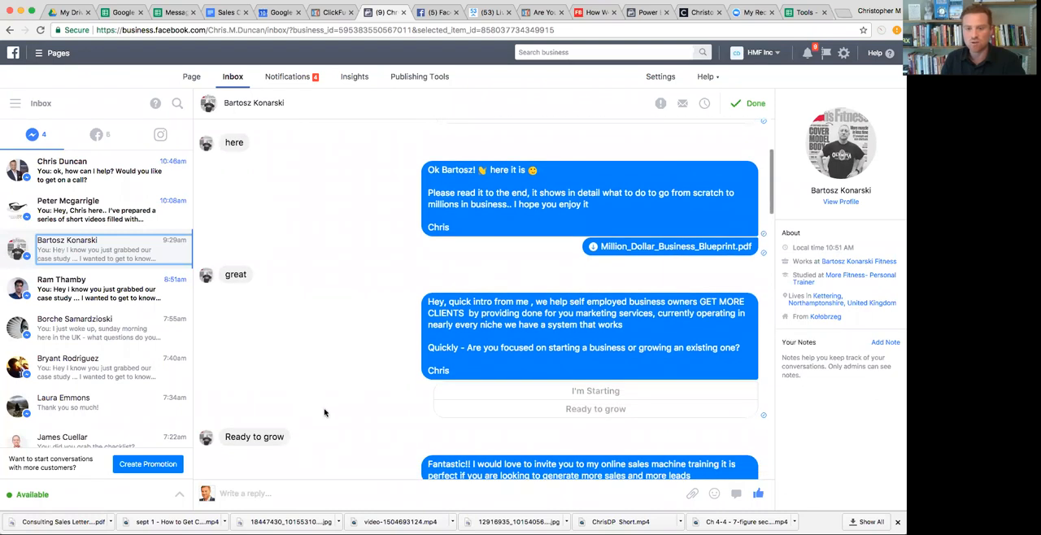
pyautogui.scroll(-3)
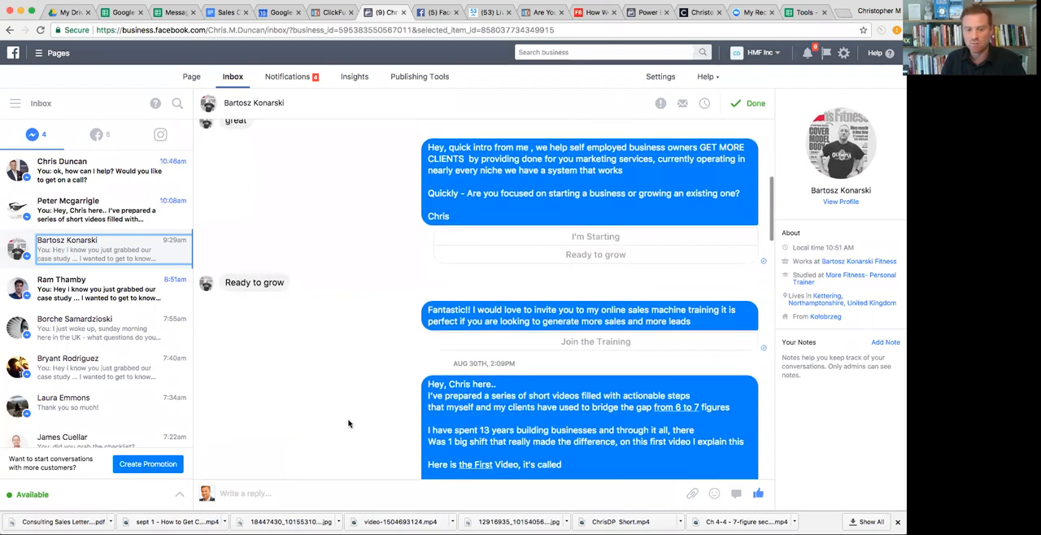
pyautogui.scroll(-3)
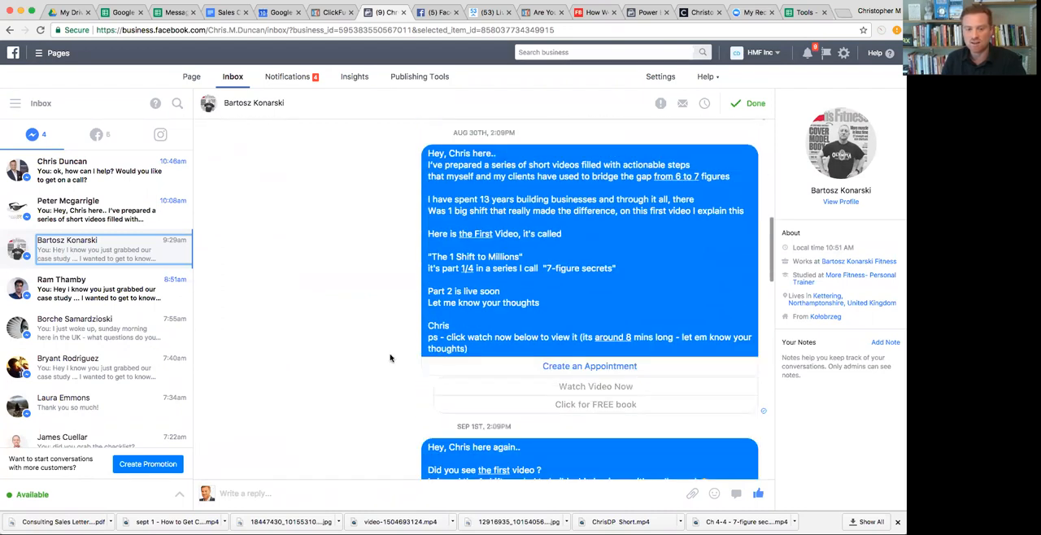
pyautogui.scroll(-3)
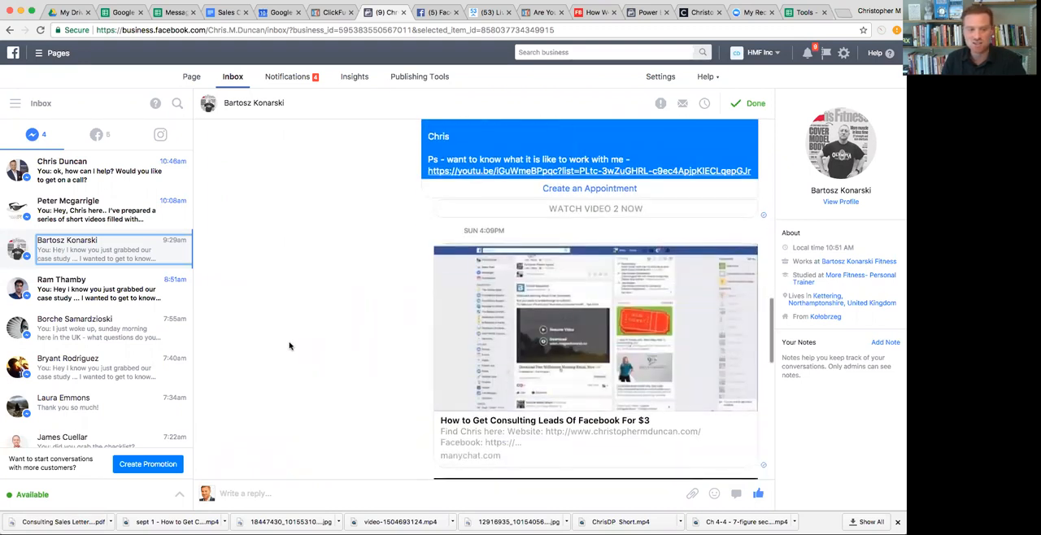
pyautogui.moveTo(307, 341)
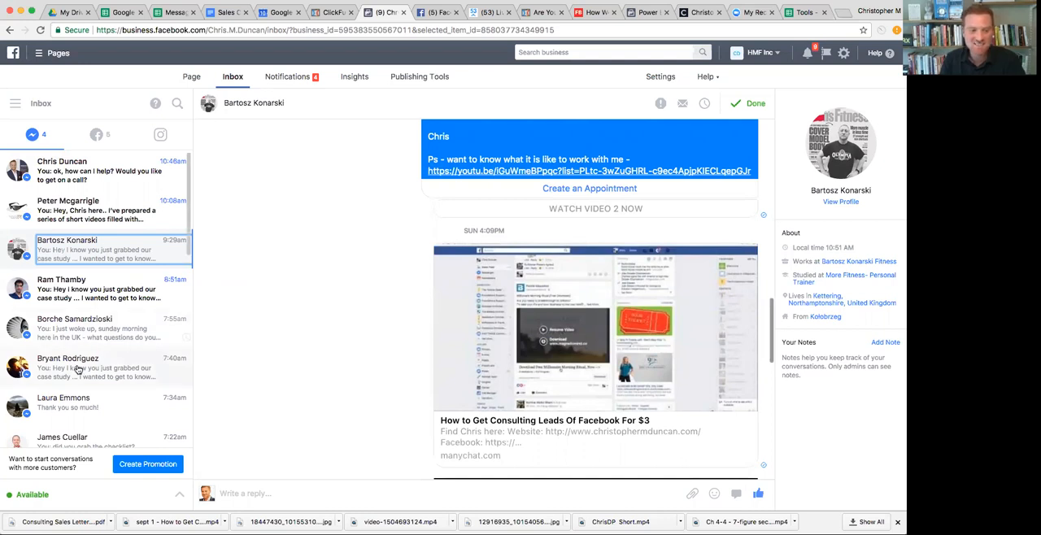
pyautogui.click(89, 327)
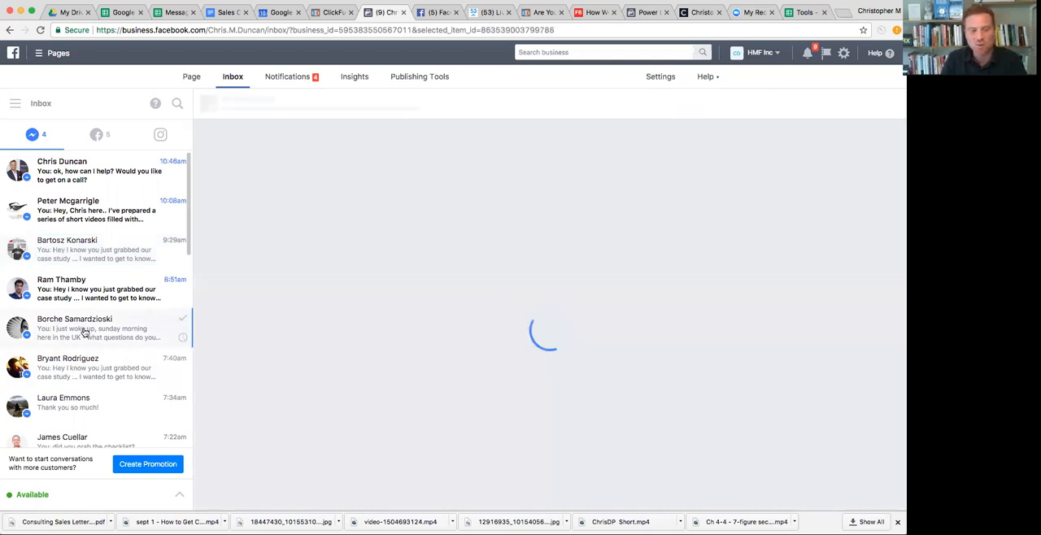
pyautogui.click(82, 328)
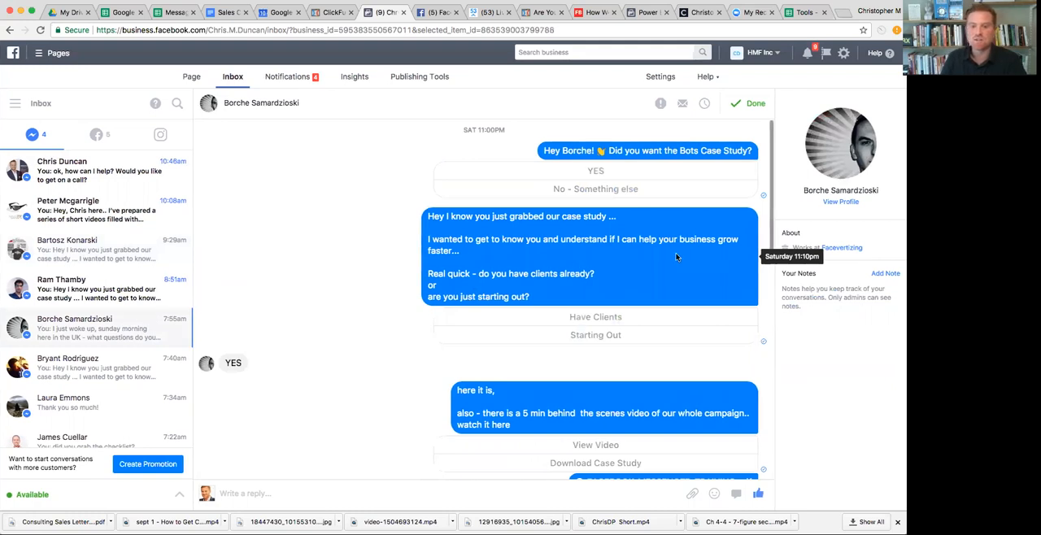
pyautogui.moveTo(459, 290)
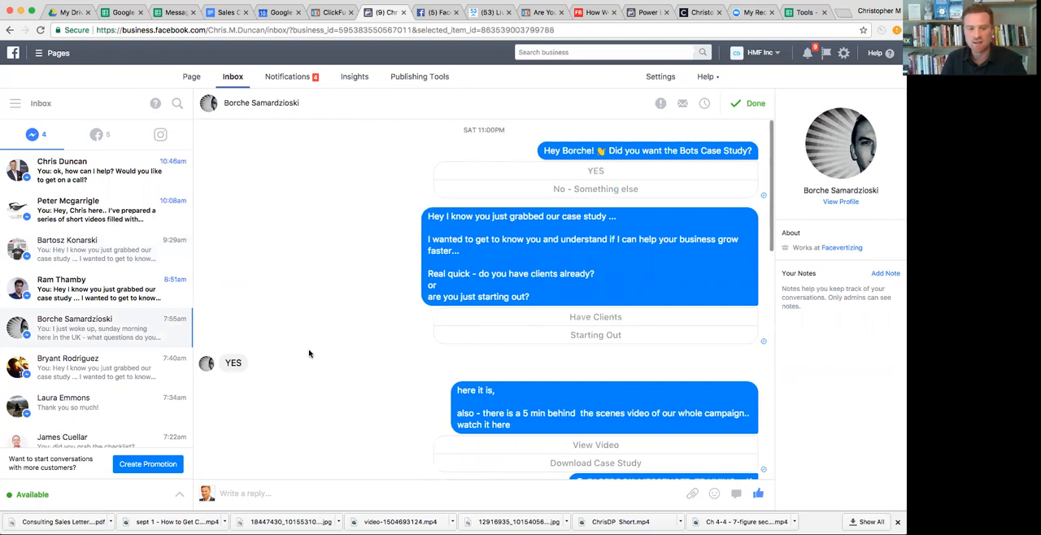
pyautogui.moveTo(572, 190)
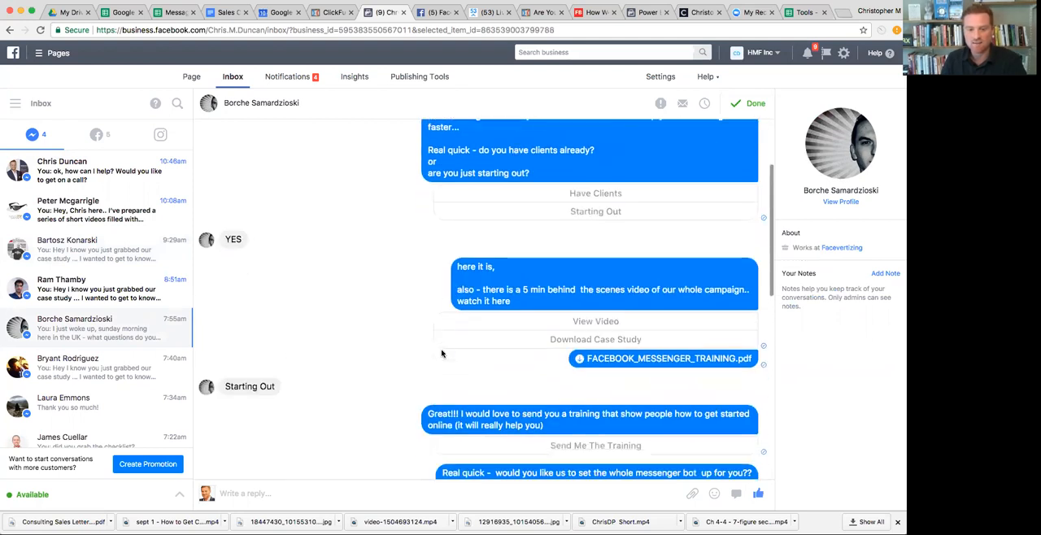
pyautogui.click(596, 212)
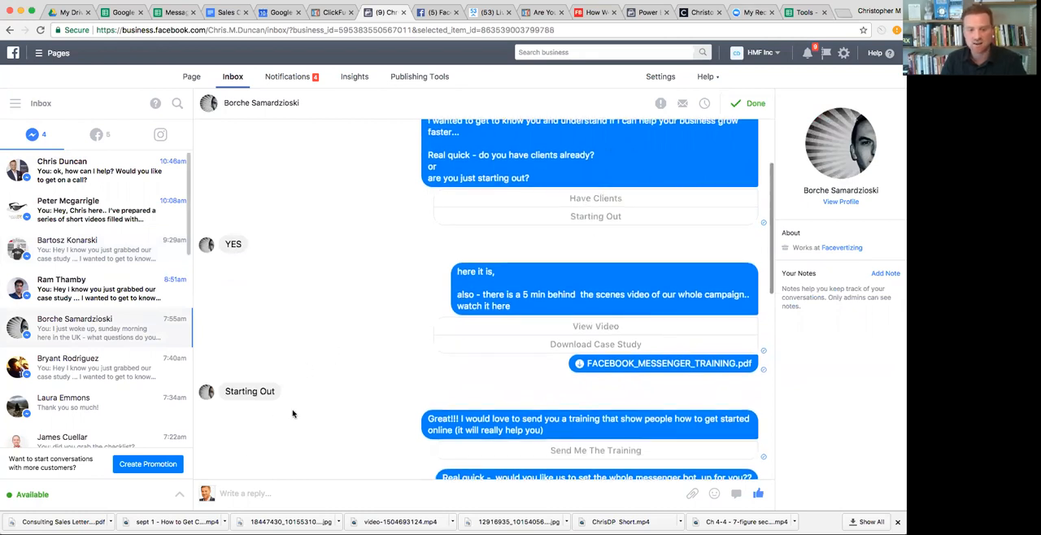
pyautogui.scroll(-3)
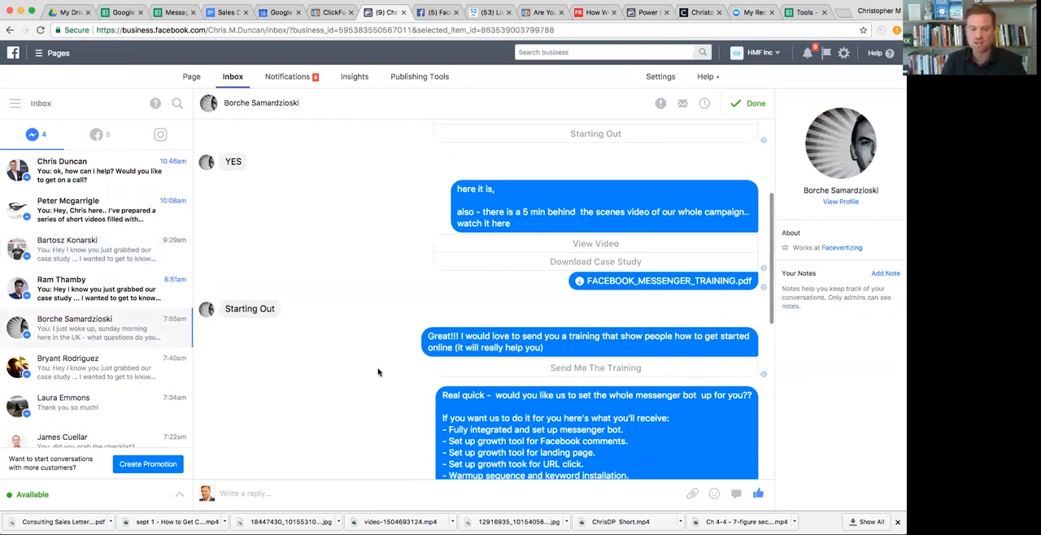
pyautogui.scroll(-3)
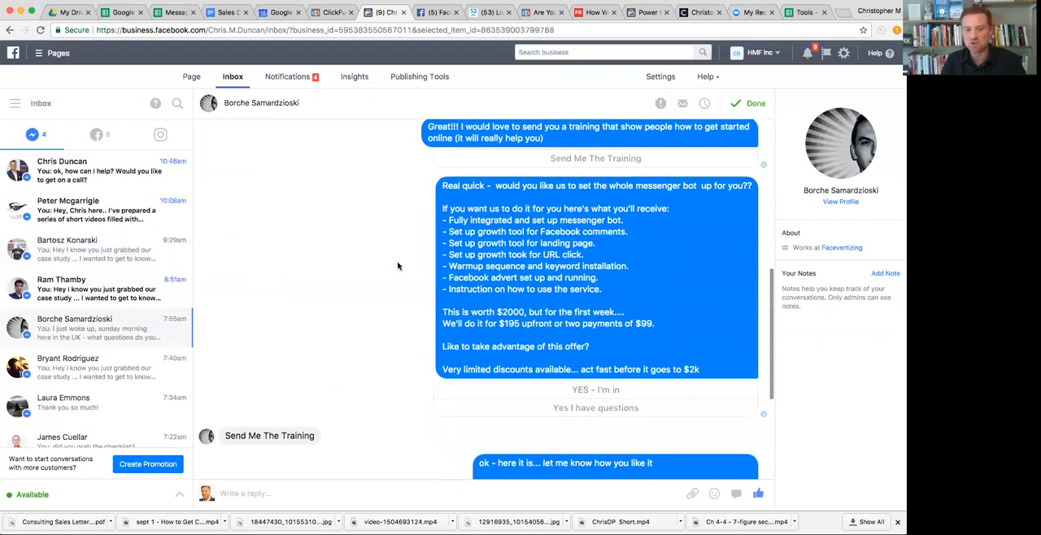
pyautogui.moveTo(420, 378)
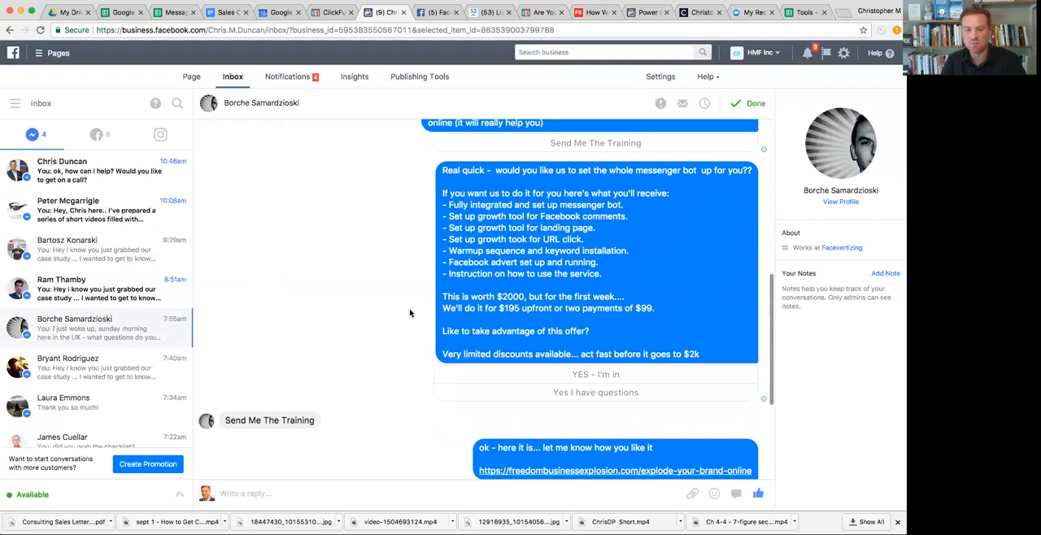
pyautogui.scroll(-3)
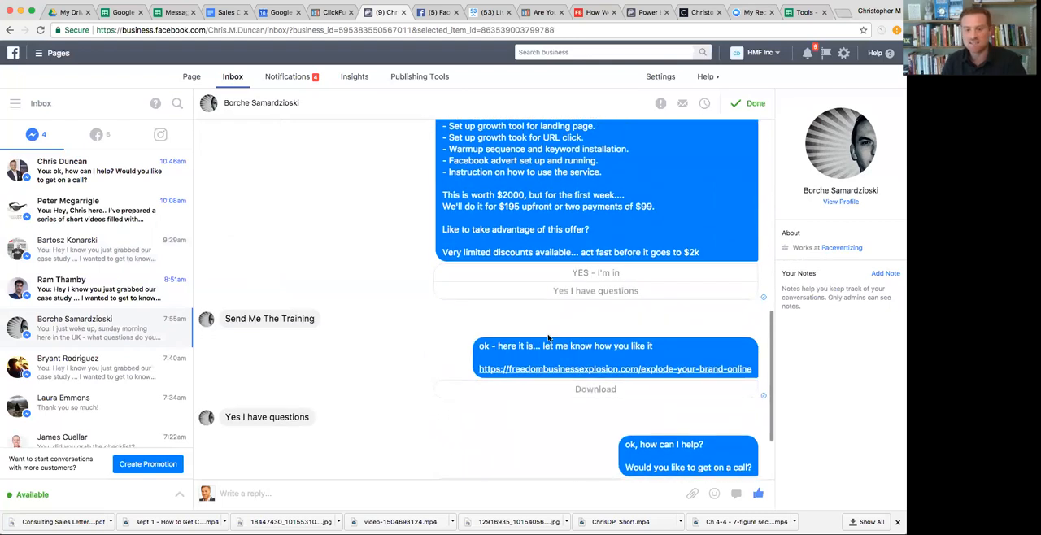